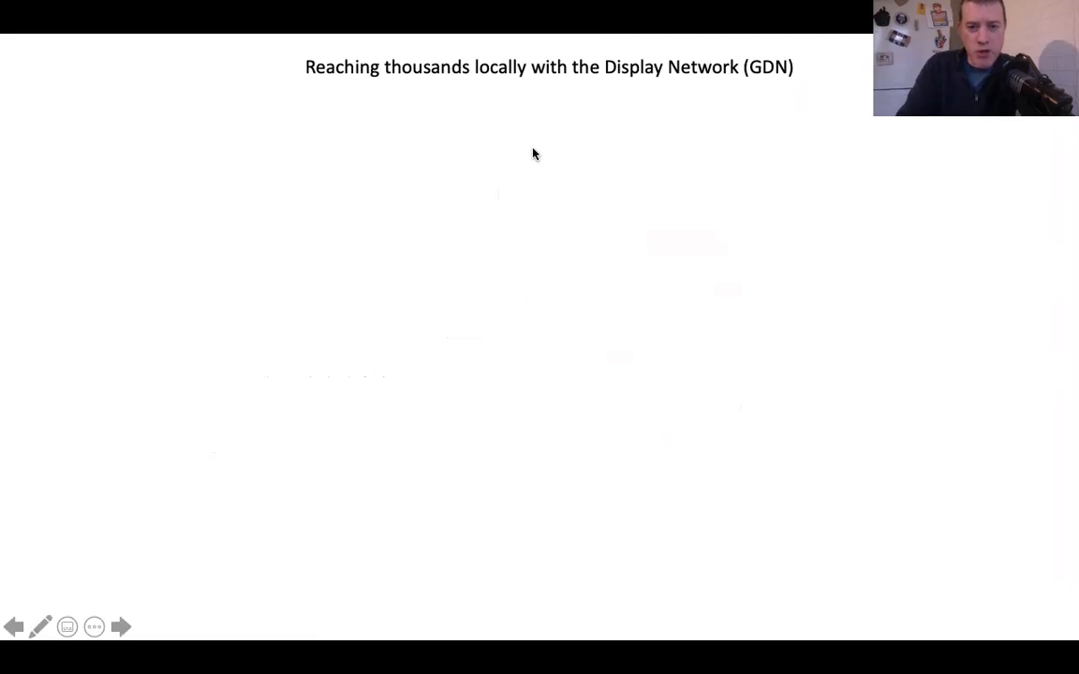
{"action": "mouse_move", "coordinate": [431, 296]}
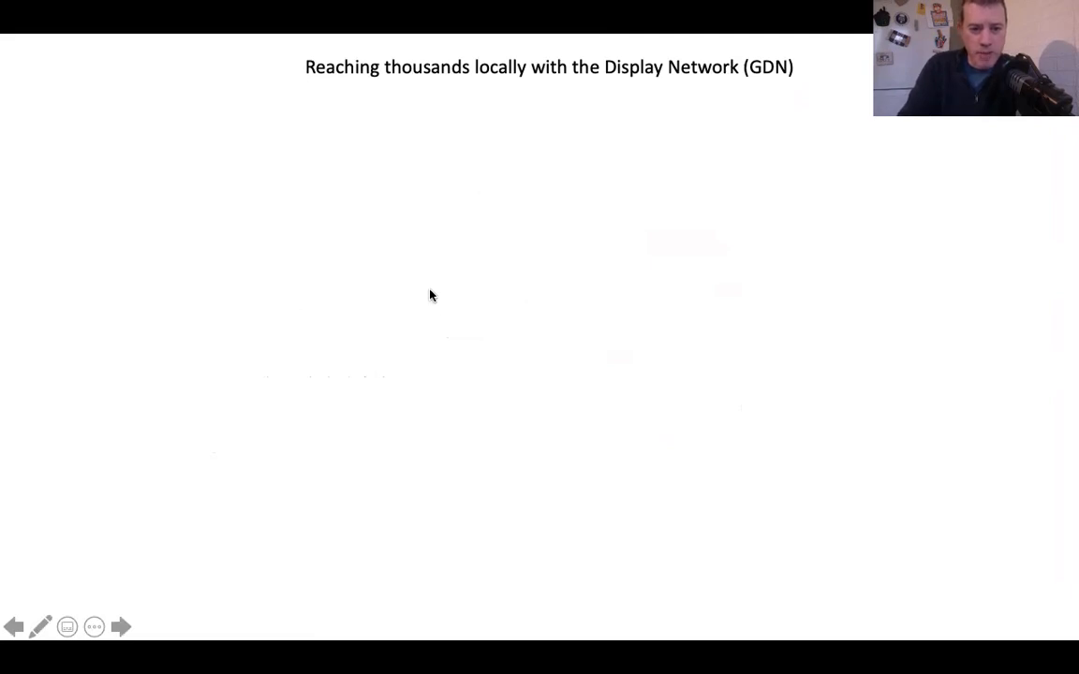
{"action": "mouse_move", "coordinate": [906, 594]}
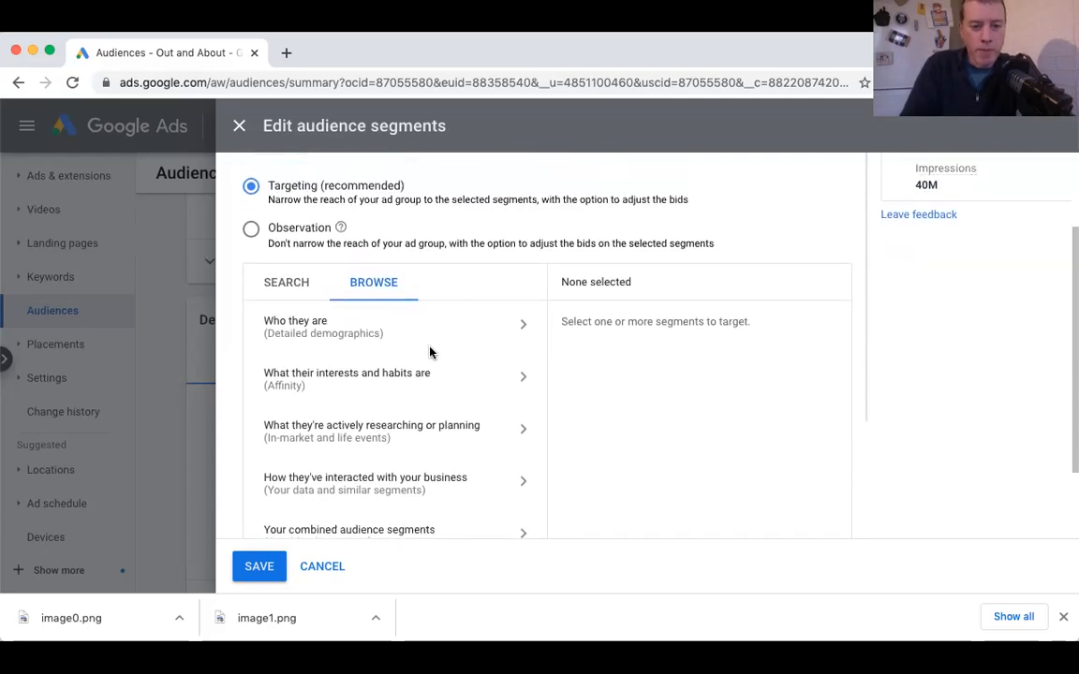
{"action": "scroll", "scroll_direction": "down", "scroll_amount": 3}
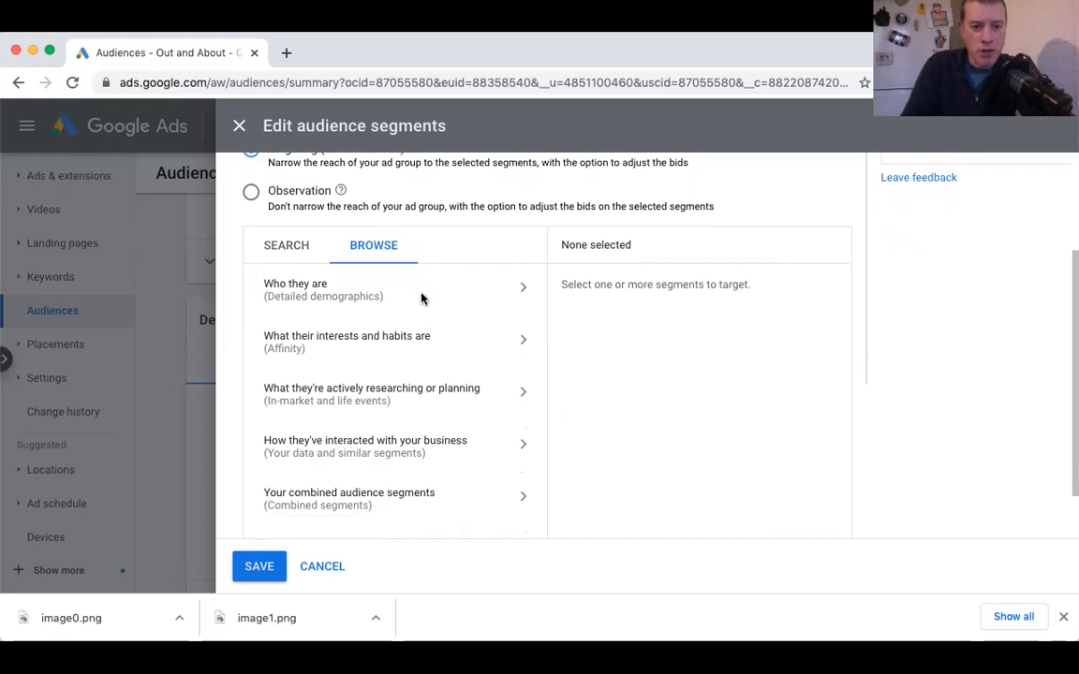
{"action": "left_click", "coordinate": [322, 288]}
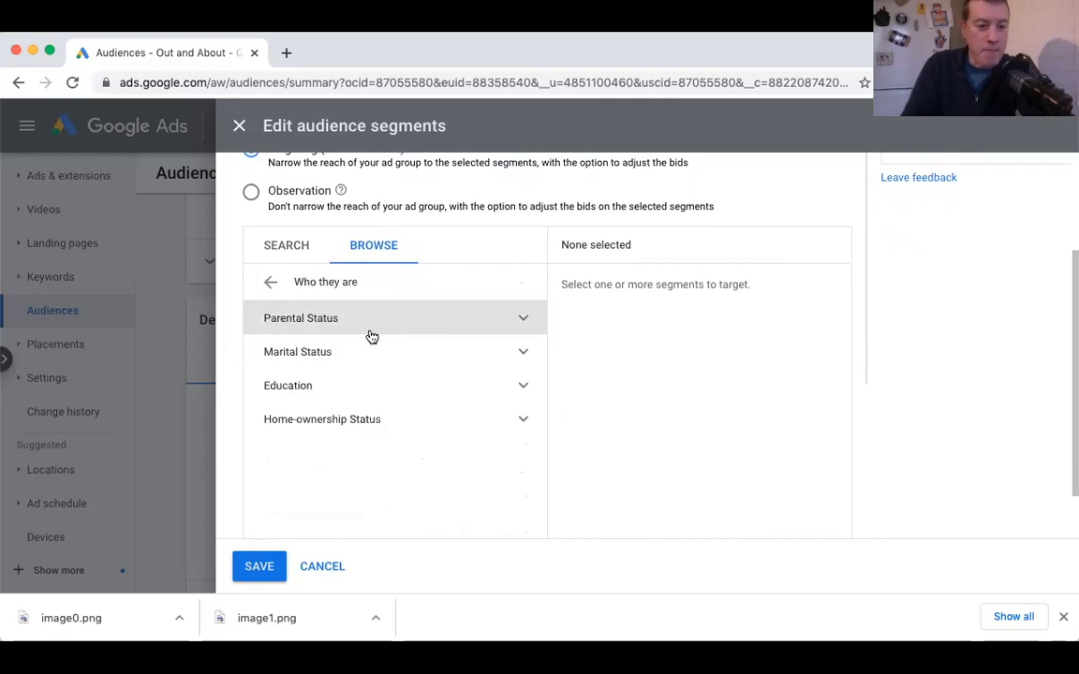
{"action": "mouse_move", "coordinate": [356, 386]}
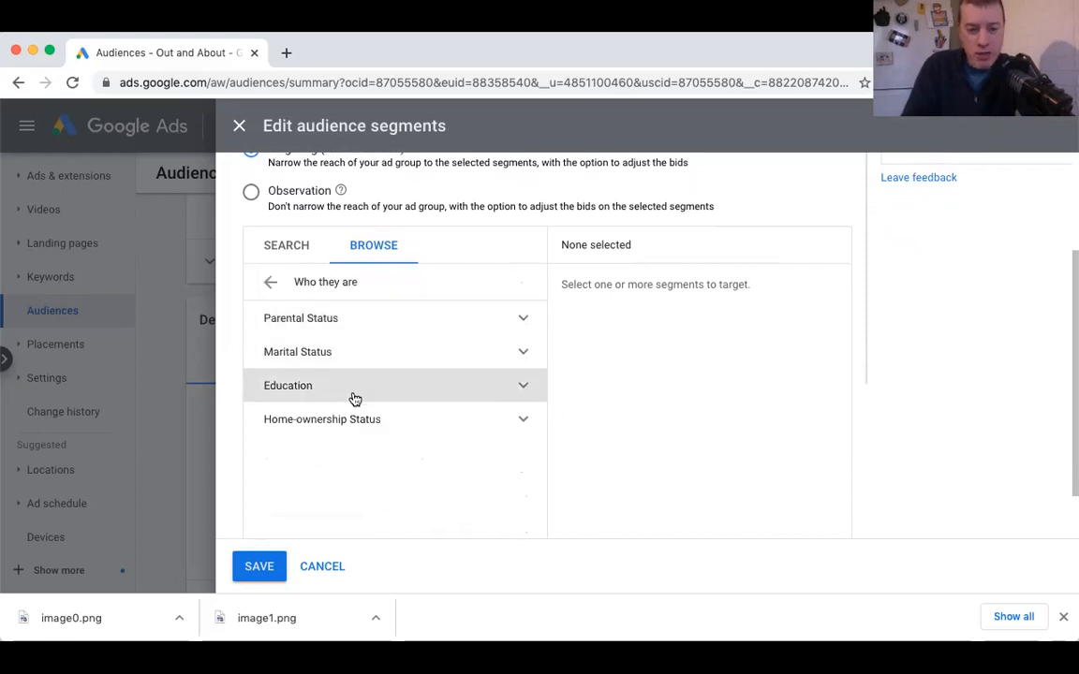
{"action": "mouse_move", "coordinate": [363, 401]}
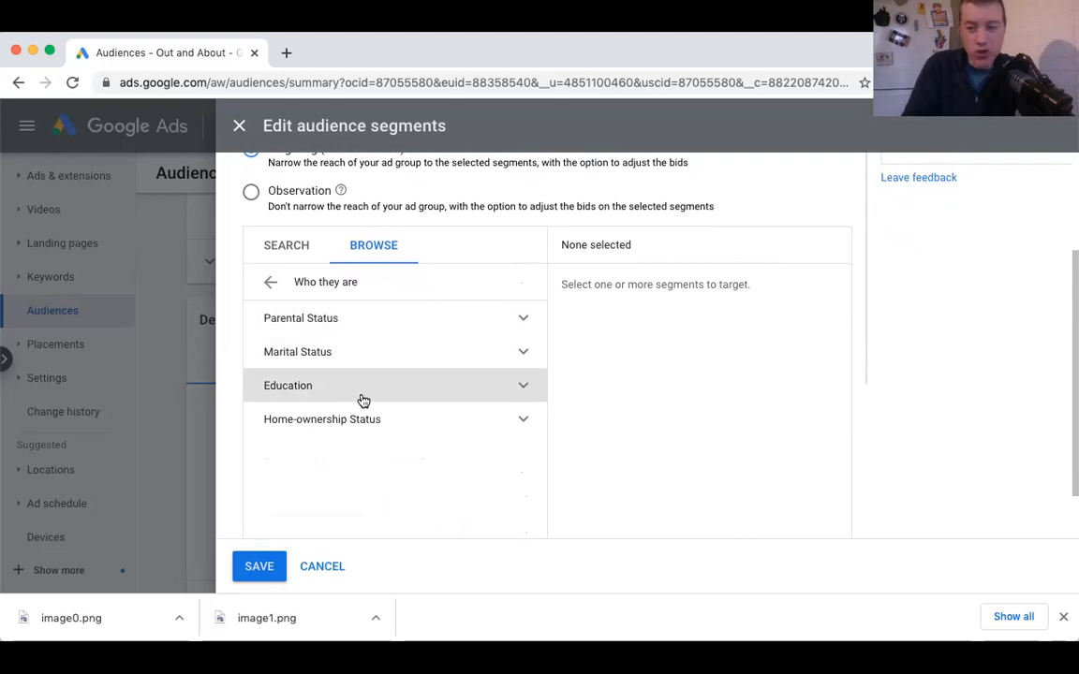
{"action": "mouse_move", "coordinate": [440, 420]}
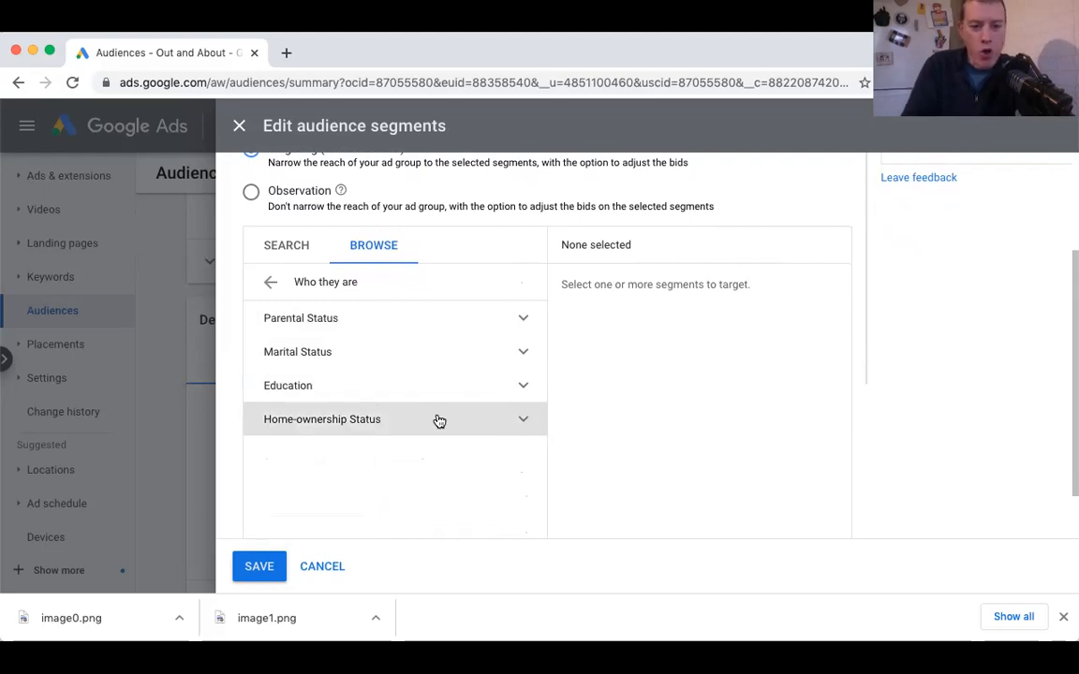
{"action": "left_click", "coordinate": [322, 419]}
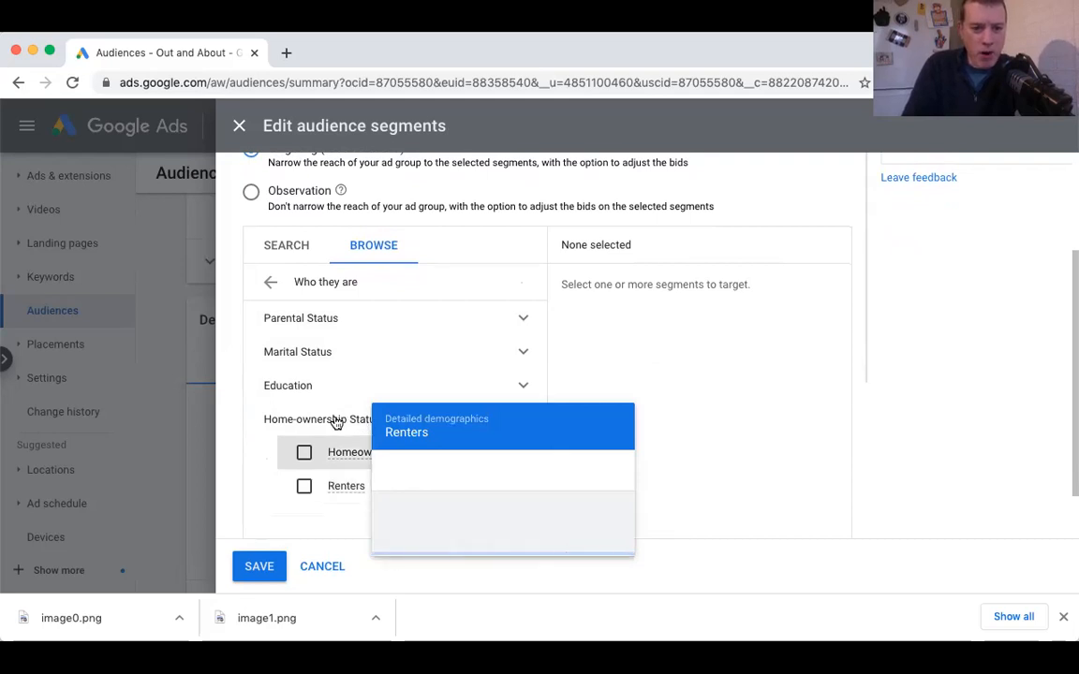
{"action": "mouse_move", "coordinate": [503, 394]}
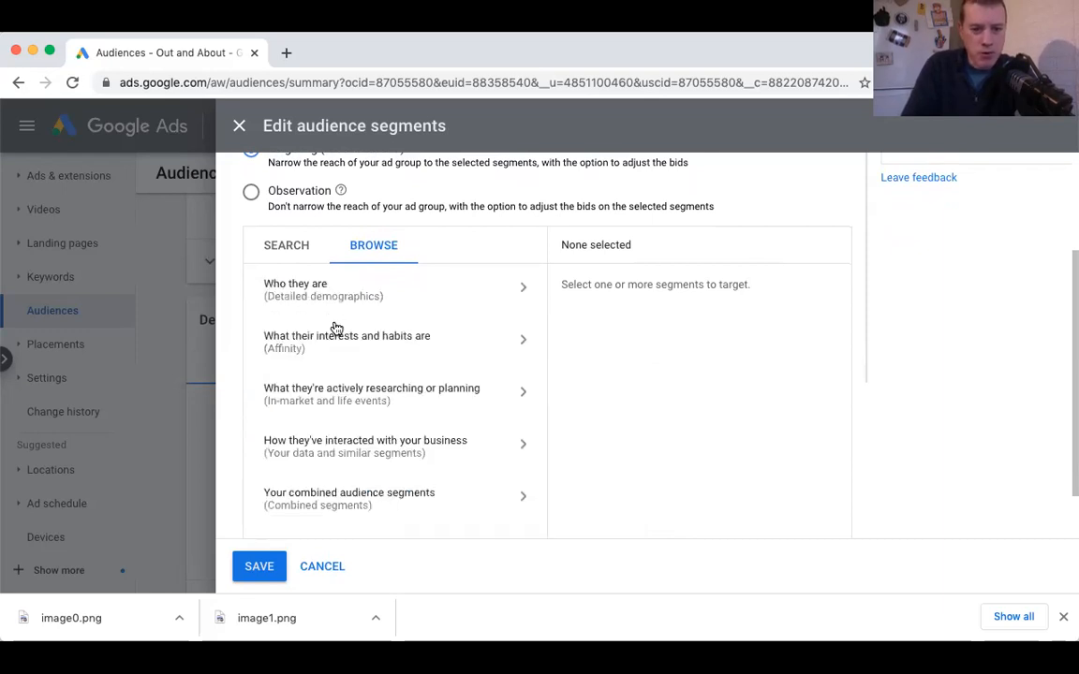
{"action": "mouse_move", "coordinate": [341, 341]}
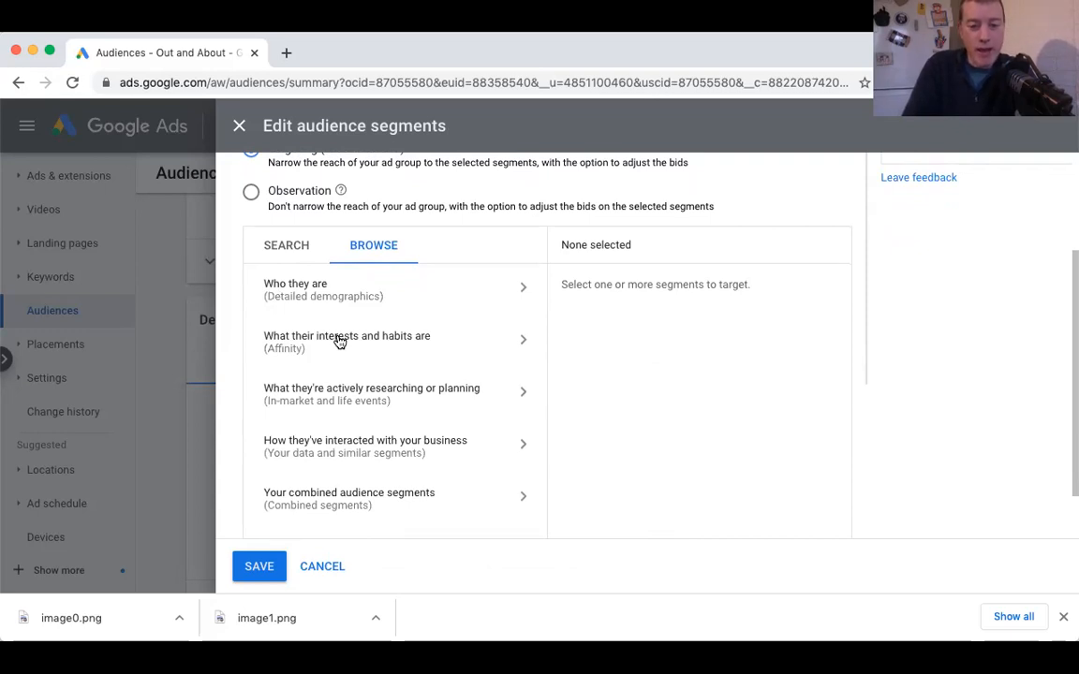
Browse the affinity segments, expanding Lifestyles & Hobbies and Pet Lovers groups.
{"action": "left_click", "coordinate": [347, 341]}
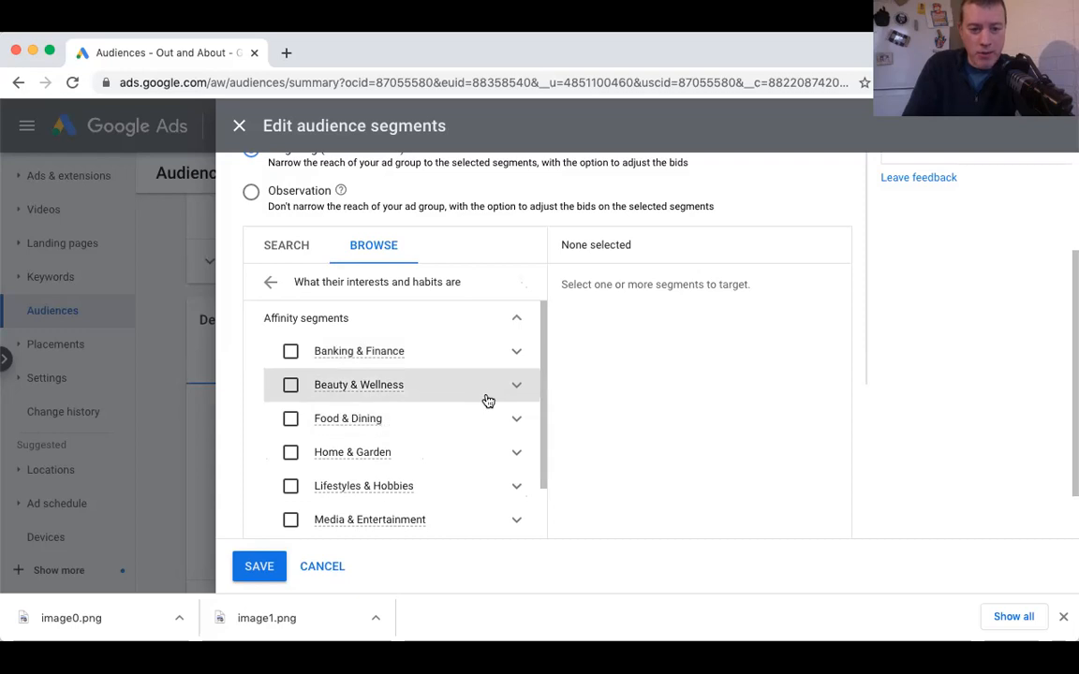
{"action": "mouse_move", "coordinate": [515, 386]}
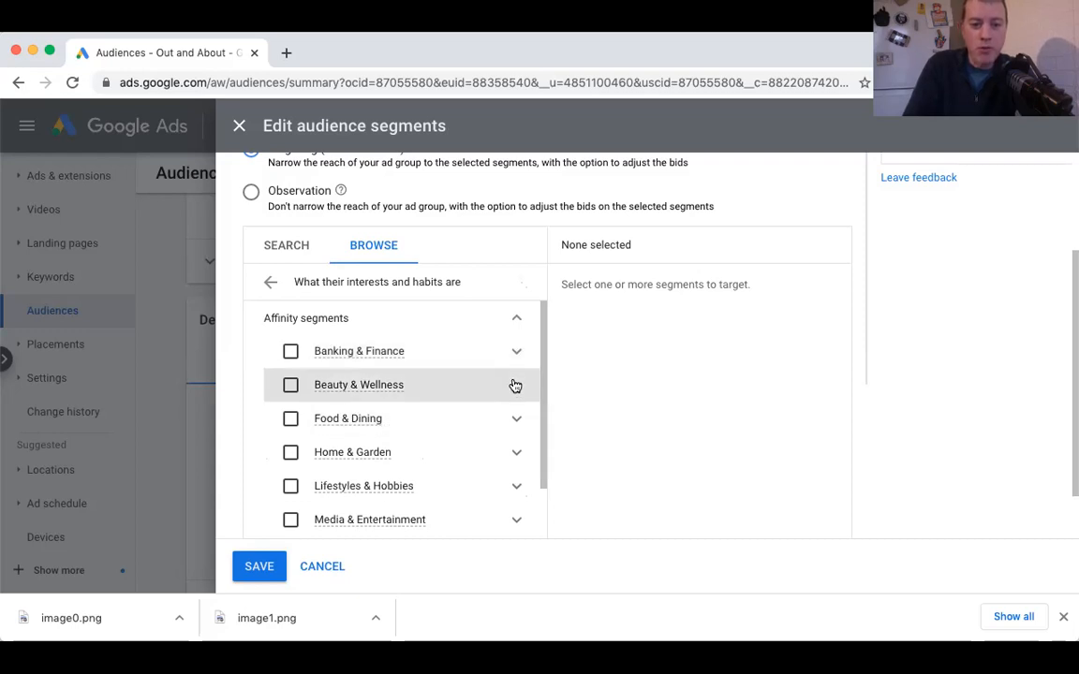
{"action": "mouse_move", "coordinate": [513, 427]}
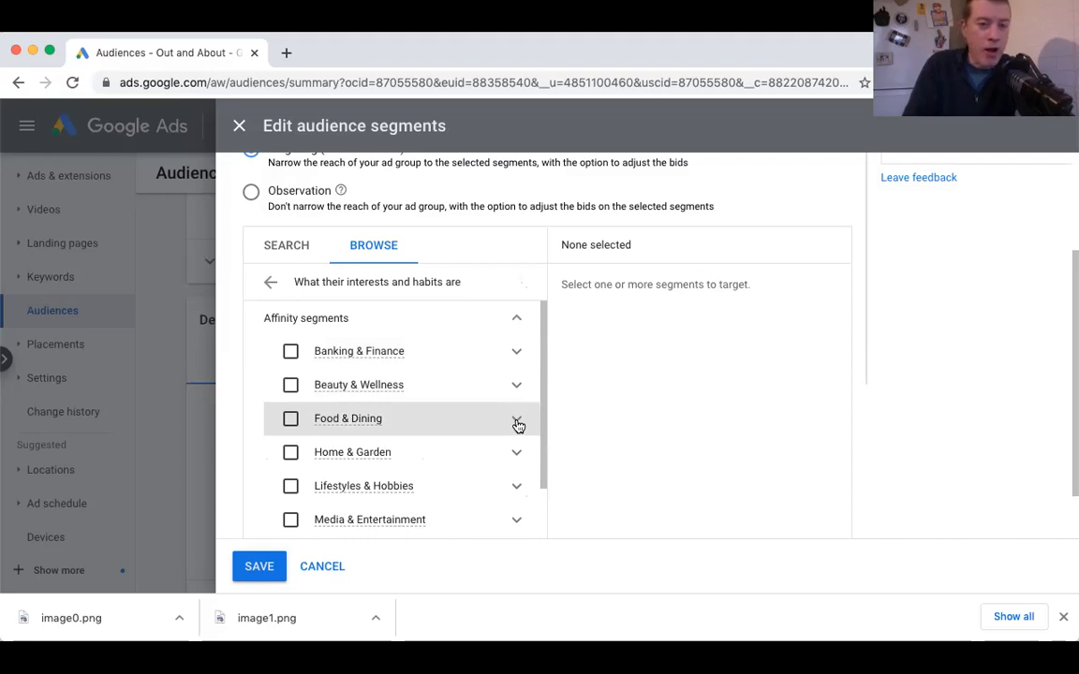
{"action": "mouse_move", "coordinate": [519, 451]}
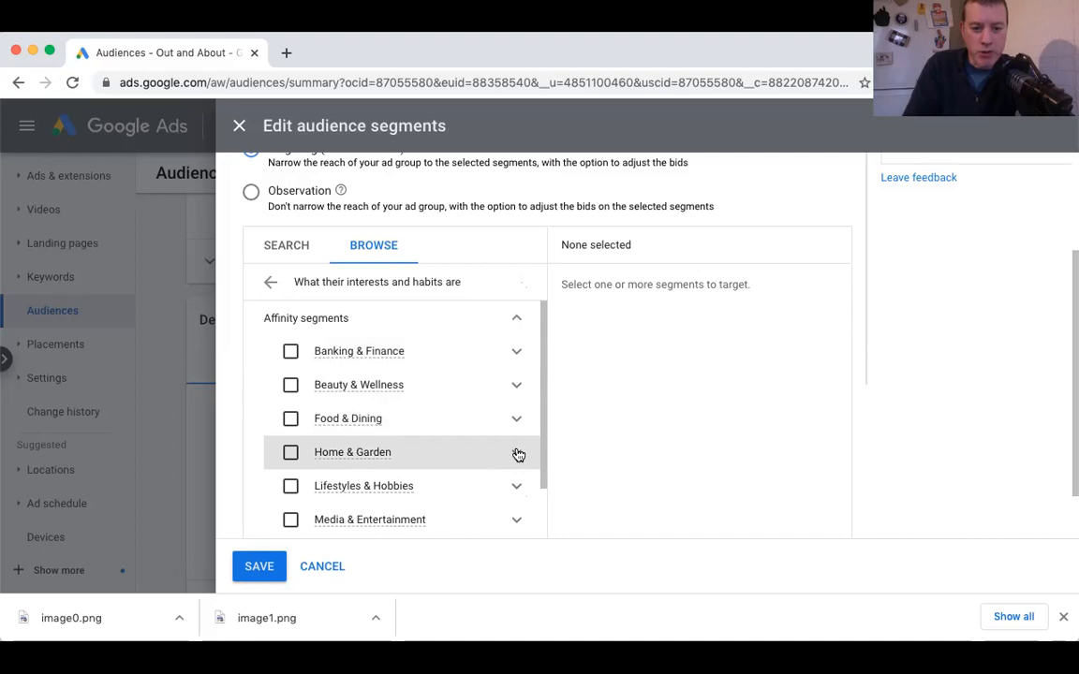
{"action": "mouse_move", "coordinate": [517, 487]}
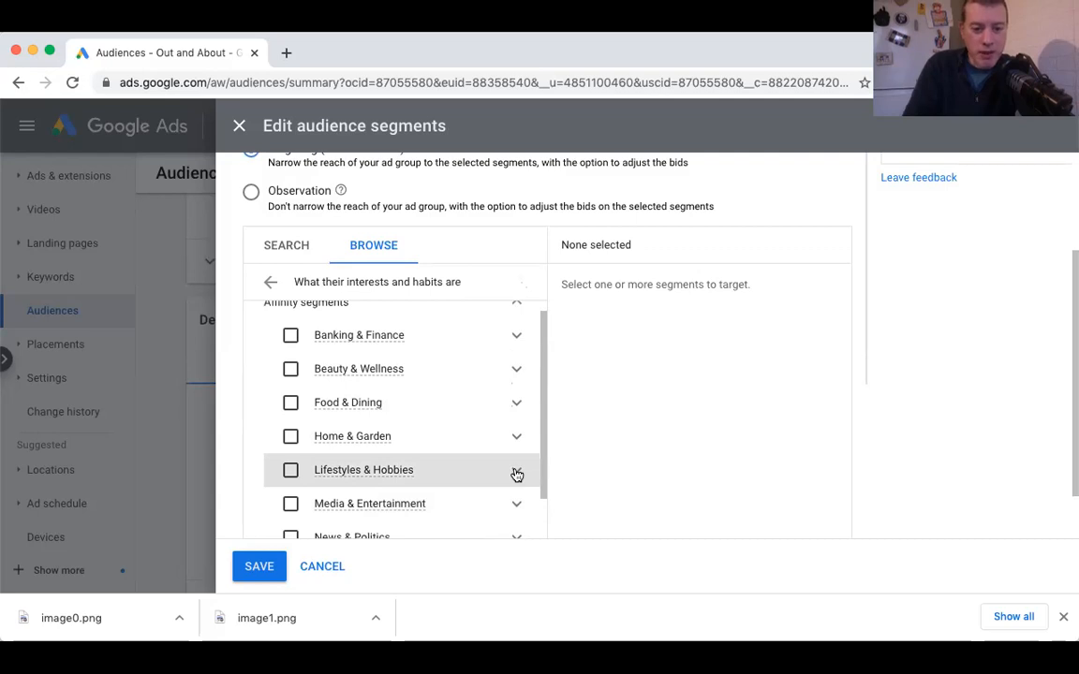
{"action": "left_click", "coordinate": [517, 470]}
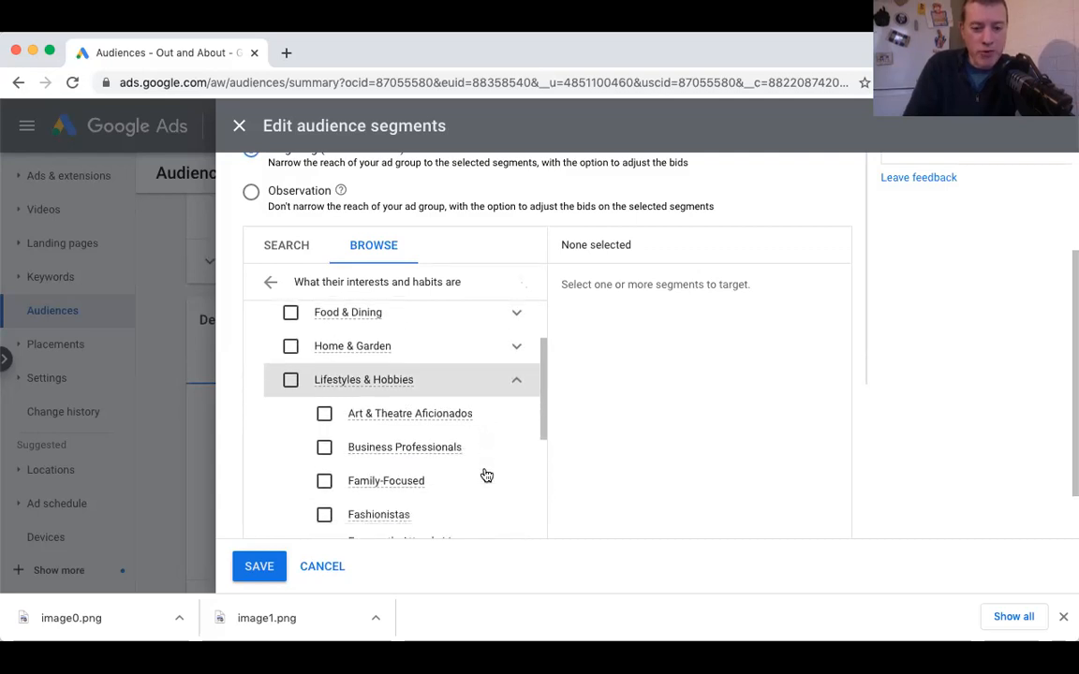
{"action": "scroll", "scroll_direction": "down", "scroll_amount": 3}
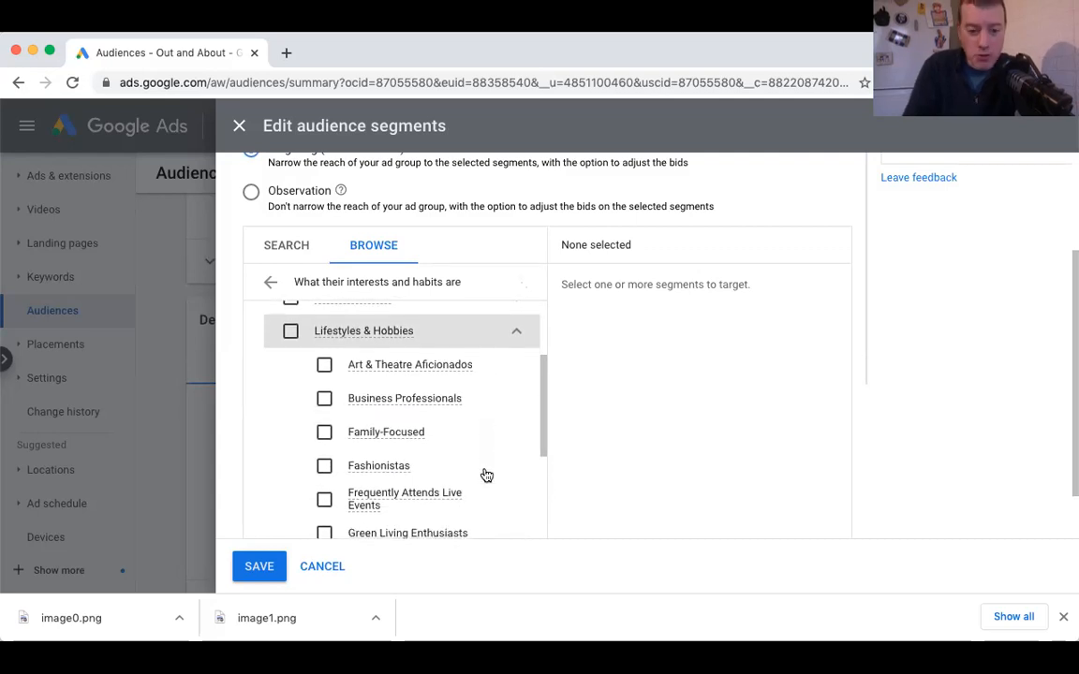
{"action": "scroll", "scroll_direction": "down", "scroll_amount": 3}
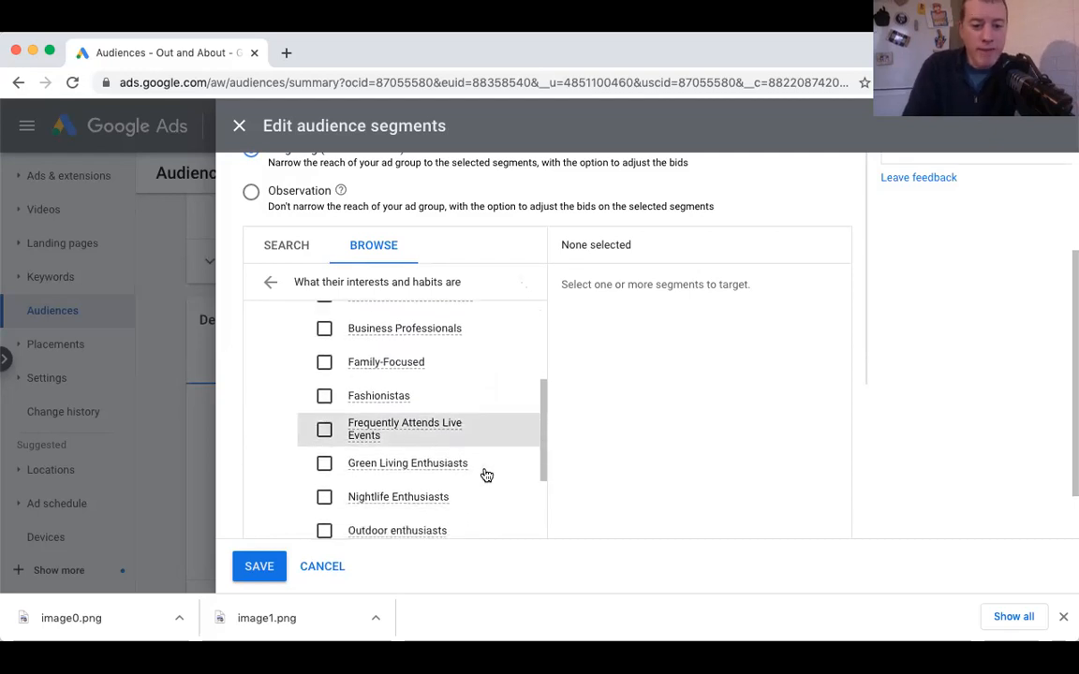
{"action": "scroll", "scroll_direction": "down", "scroll_amount": 3}
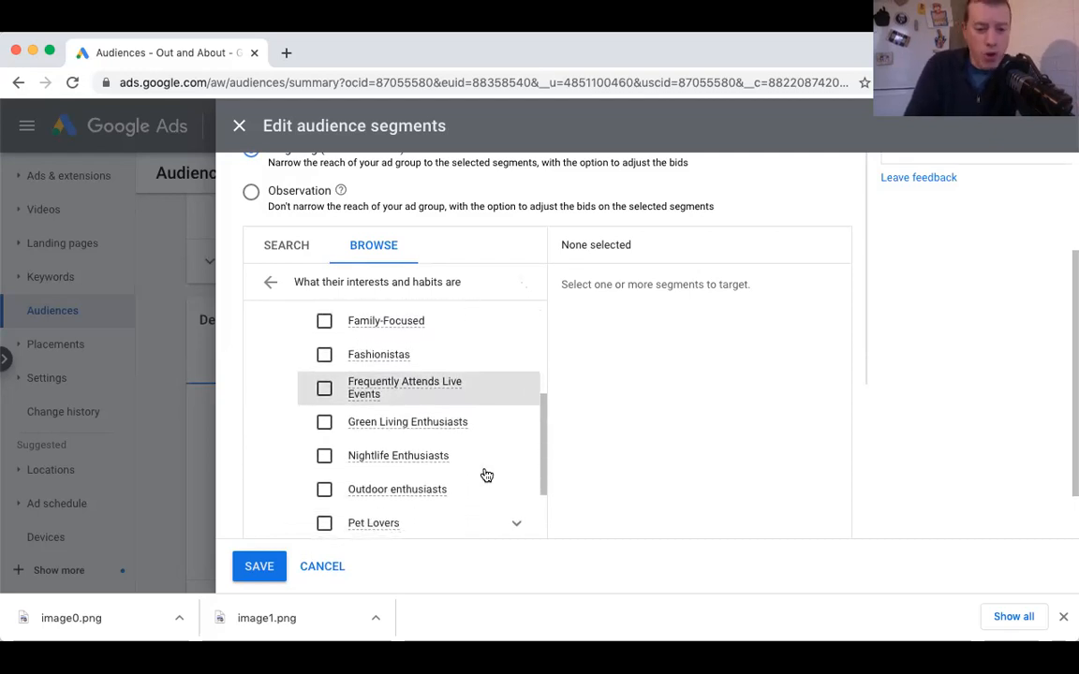
{"action": "scroll", "scroll_direction": "down", "scroll_amount": 3}
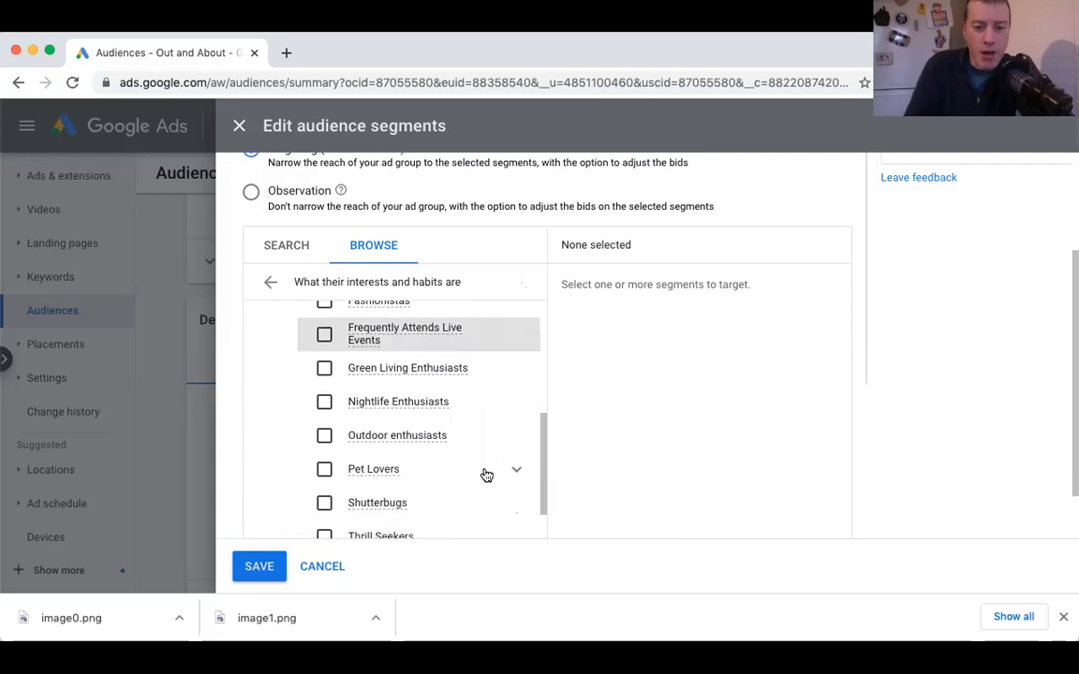
{"action": "left_click", "coordinate": [517, 470]}
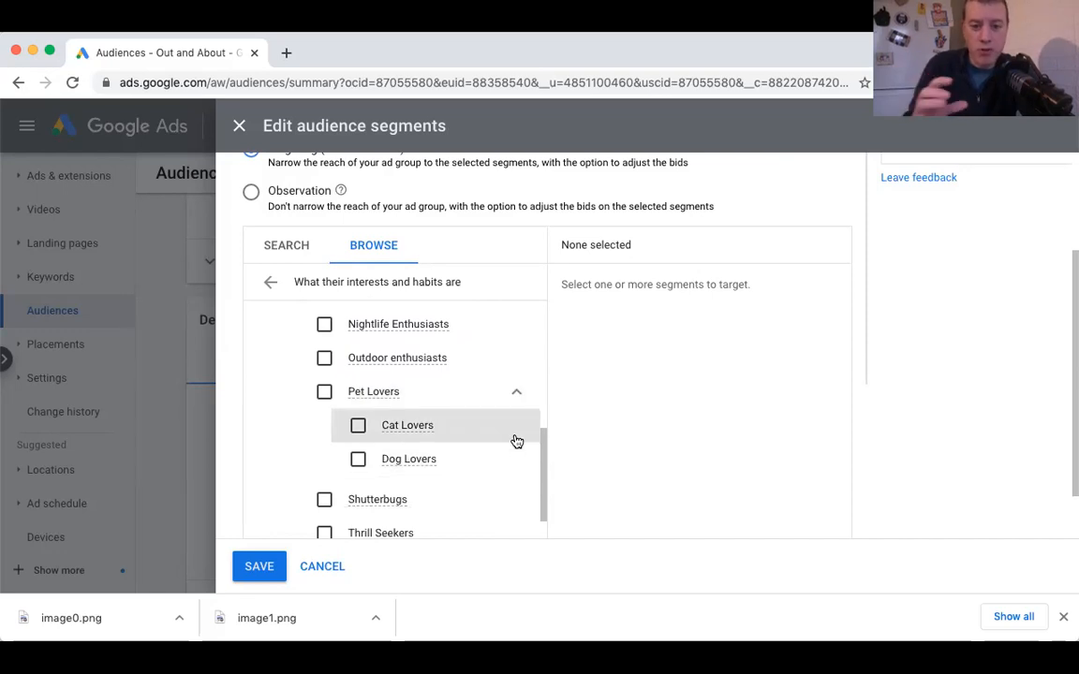
{"action": "mouse_move", "coordinate": [506, 448]}
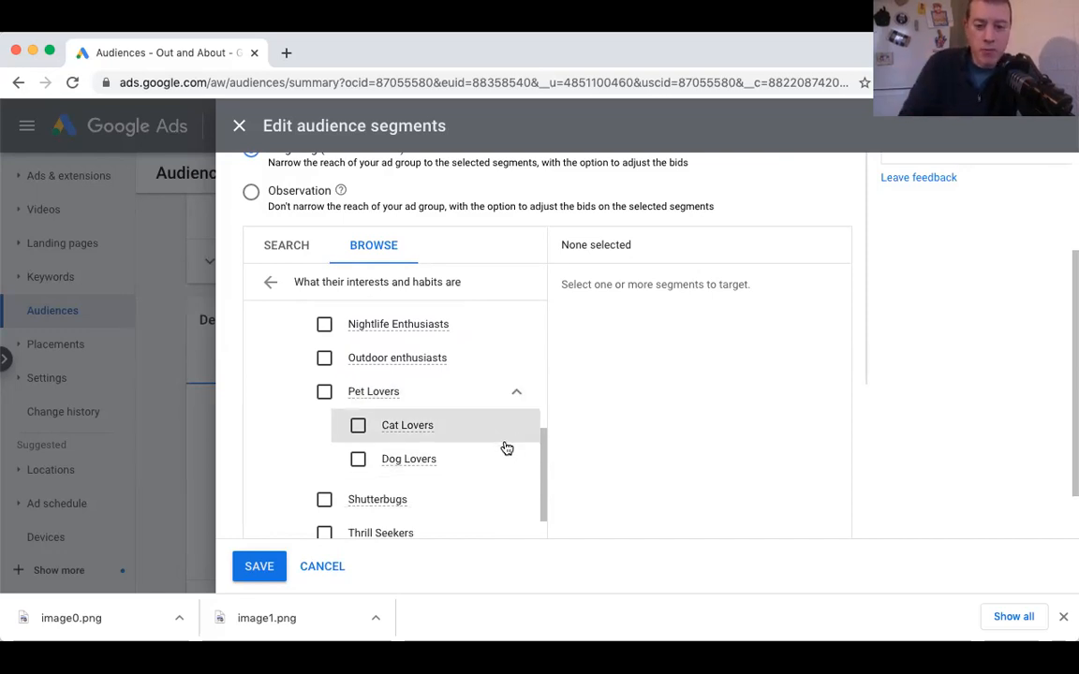
{"action": "mouse_move", "coordinate": [444, 459]}
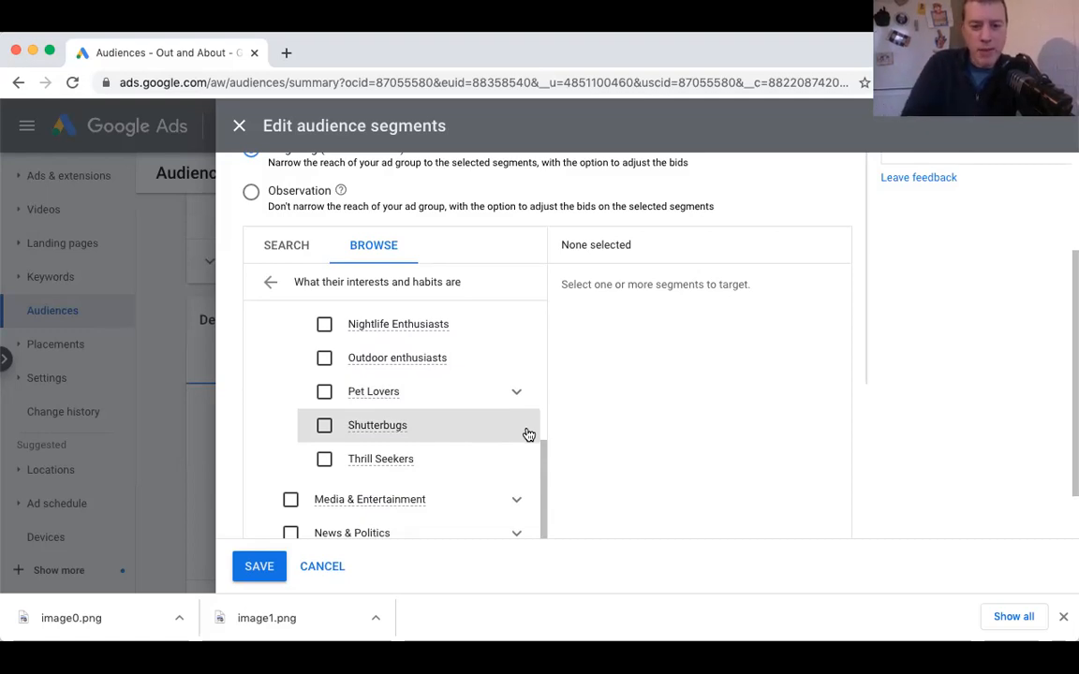
Continue down the affinity list and expand the Shoppers interest group.
{"action": "scroll", "scroll_direction": "down", "scroll_amount": 3}
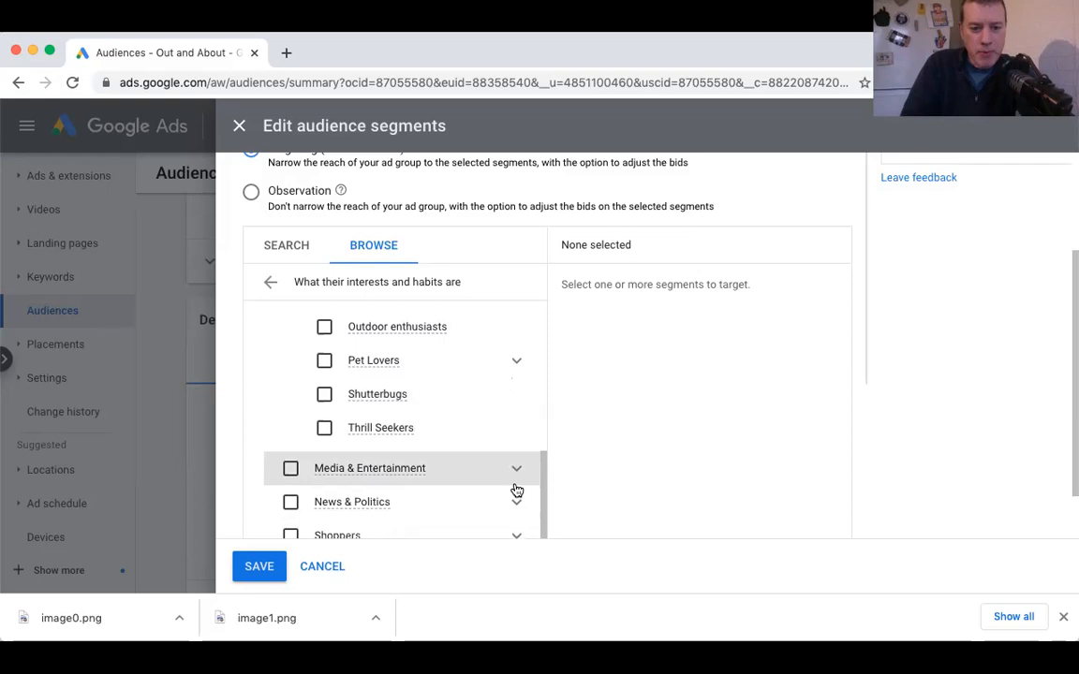
{"action": "scroll", "scroll_direction": "down", "scroll_amount": 3}
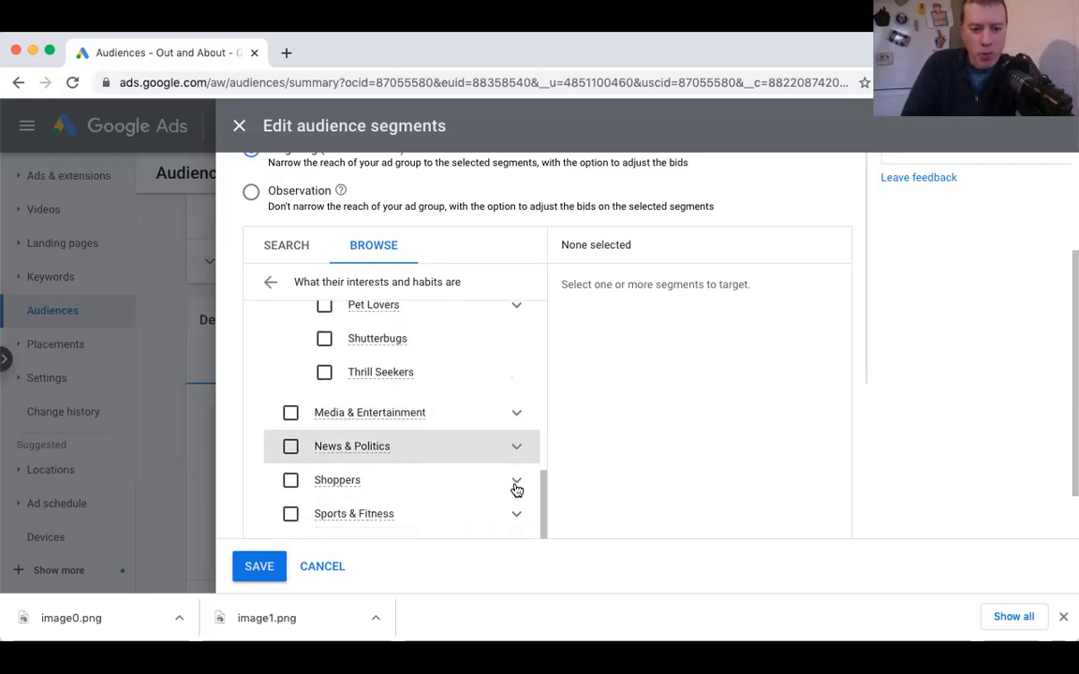
{"action": "left_click", "coordinate": [517, 479]}
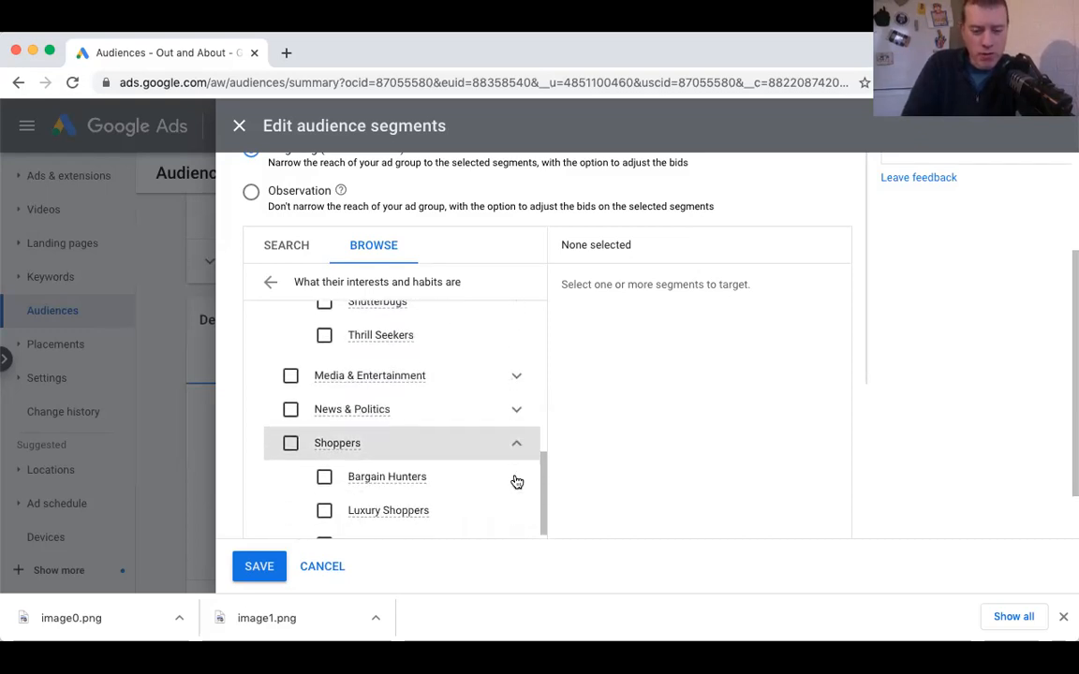
{"action": "scroll", "scroll_direction": "down", "scroll_amount": 3}
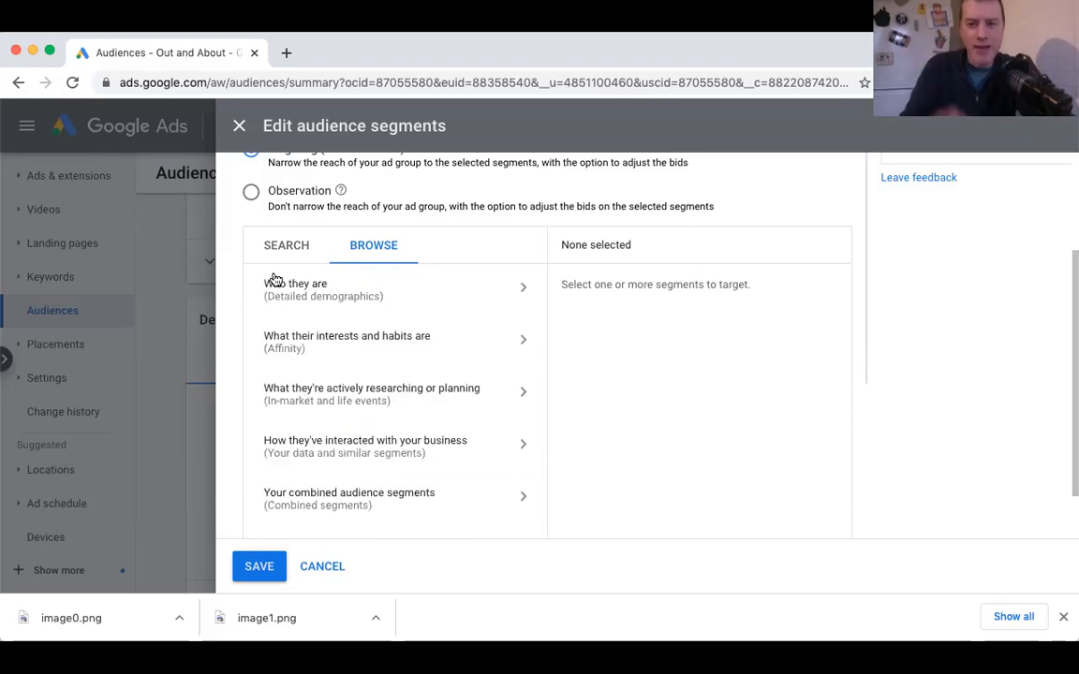
{"action": "mouse_move", "coordinate": [386, 442]}
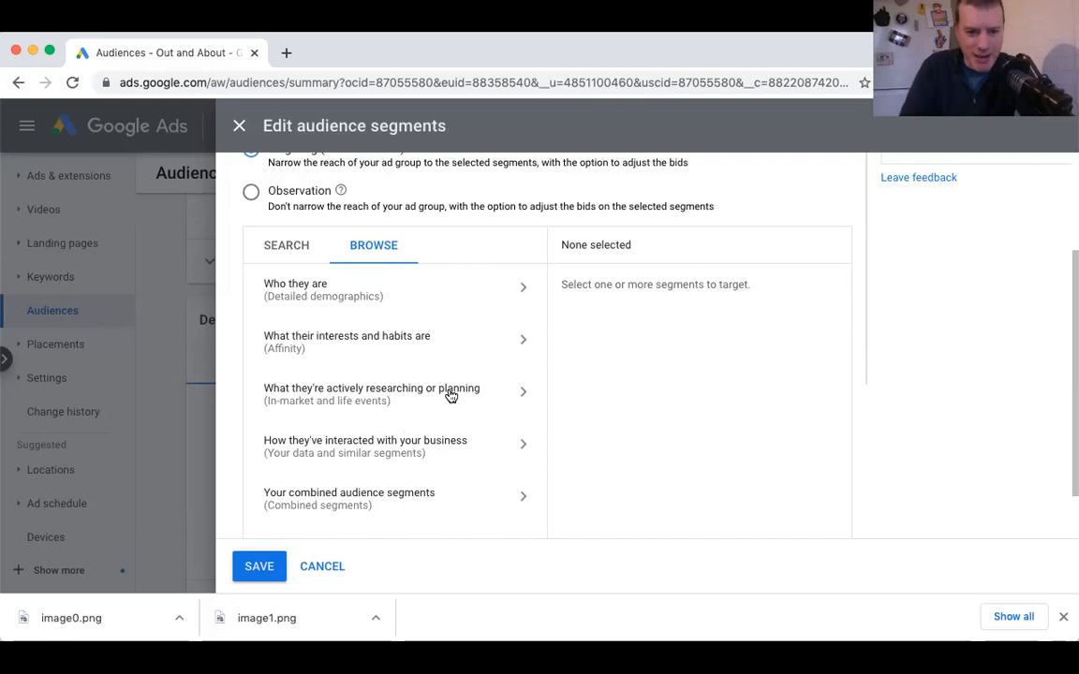
{"action": "mouse_move", "coordinate": [449, 397]}
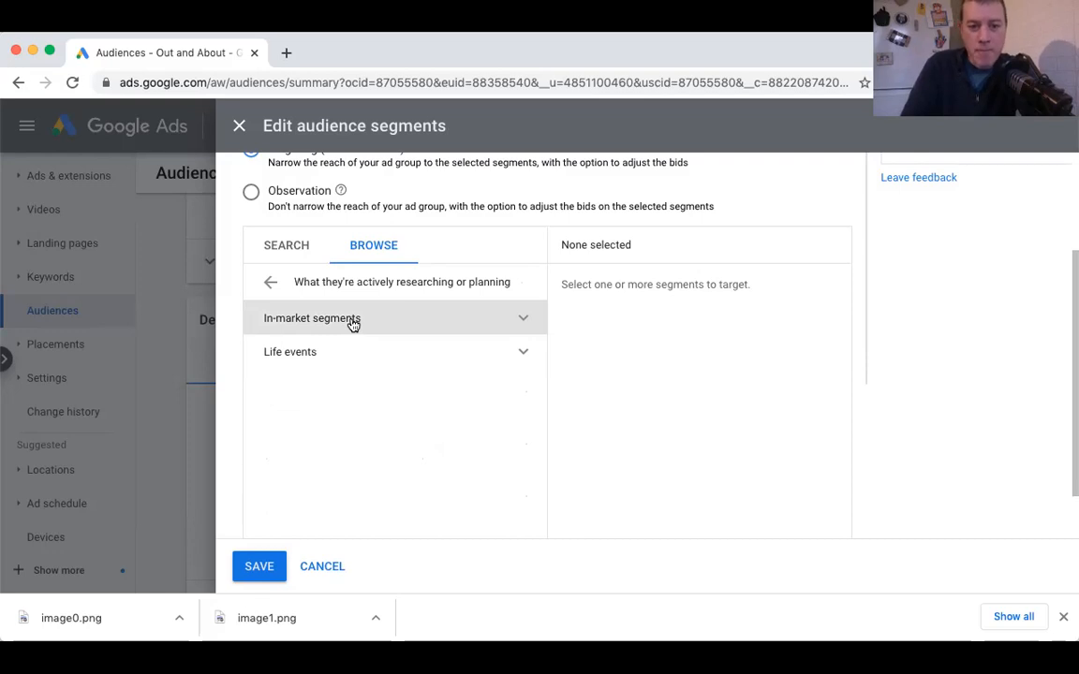
Expand the In-market segments list and browse it down to Property.
{"action": "left_click", "coordinate": [311, 319]}
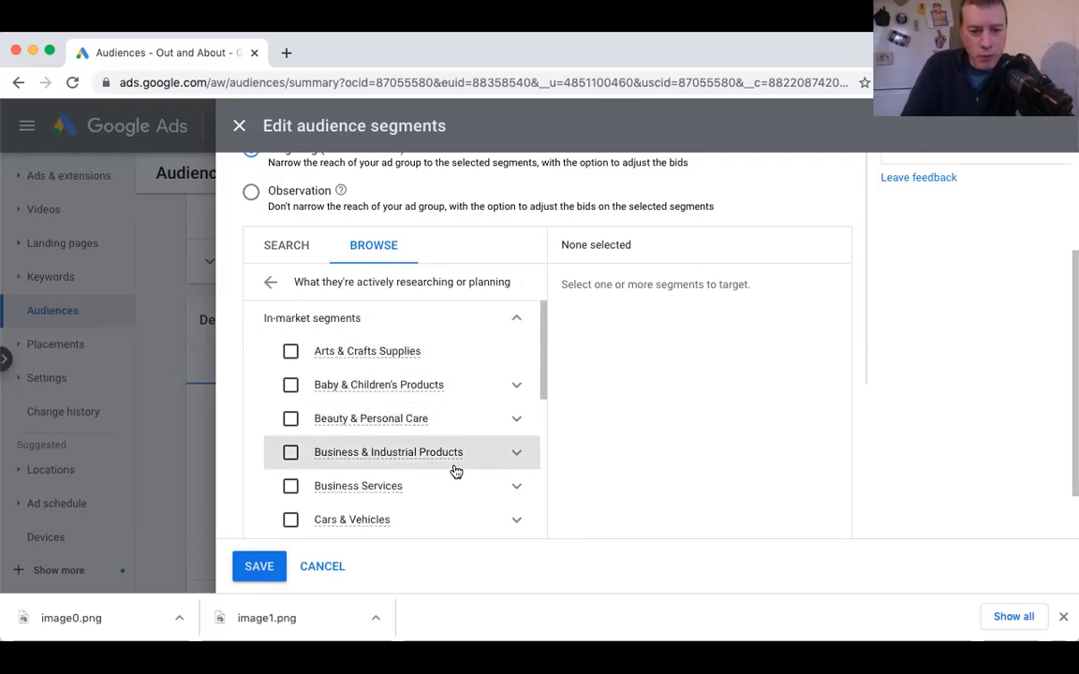
{"action": "scroll", "scroll_direction": "down", "scroll_amount": 3}
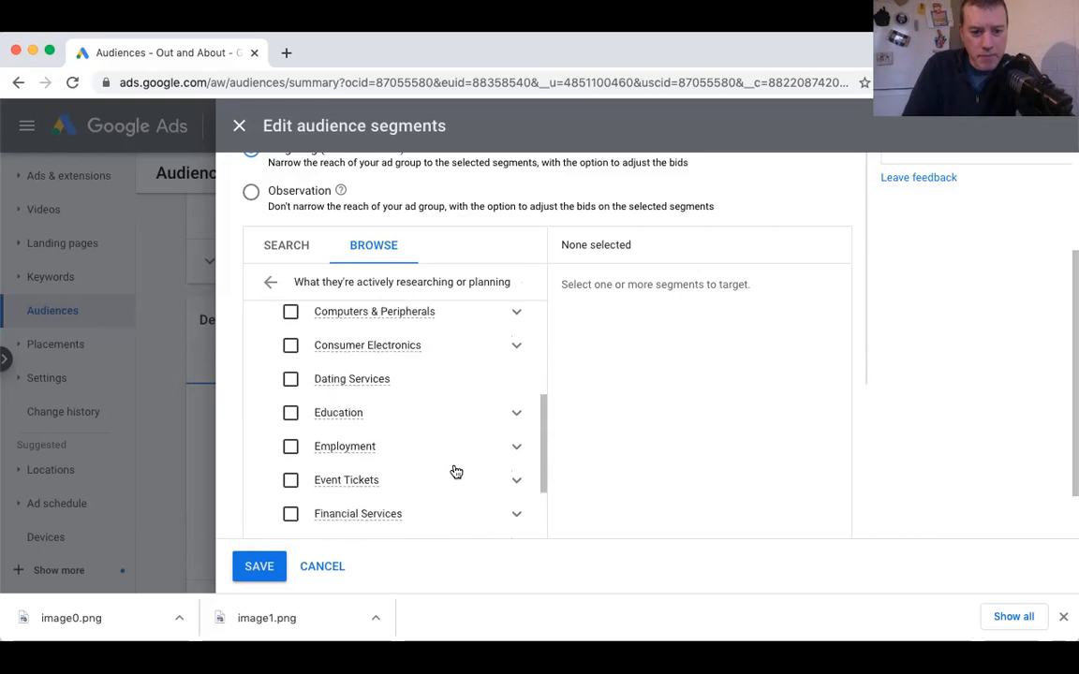
{"action": "scroll", "scroll_direction": "down", "scroll_amount": 3}
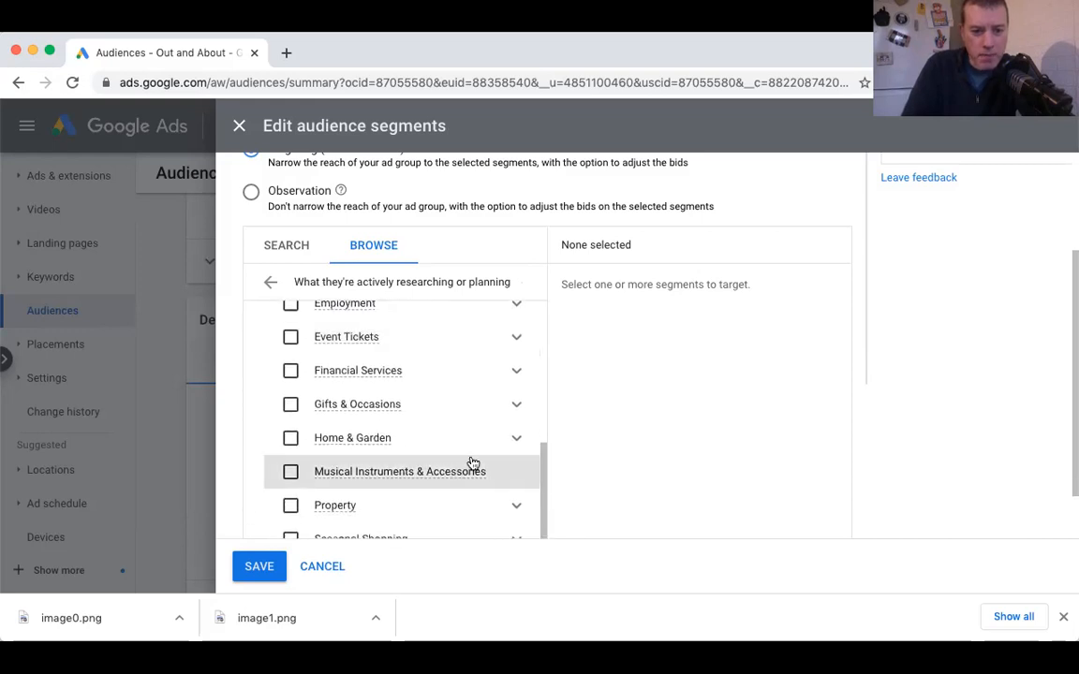
{"action": "mouse_move", "coordinate": [427, 506]}
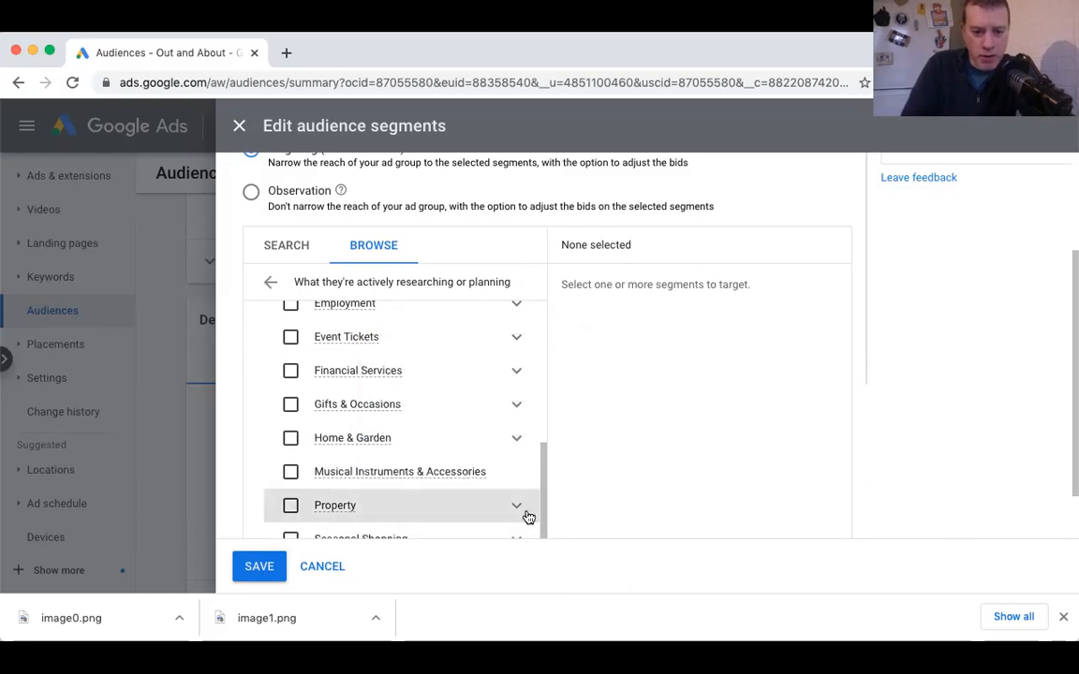
{"action": "scroll", "scroll_direction": "down", "scroll_amount": 3}
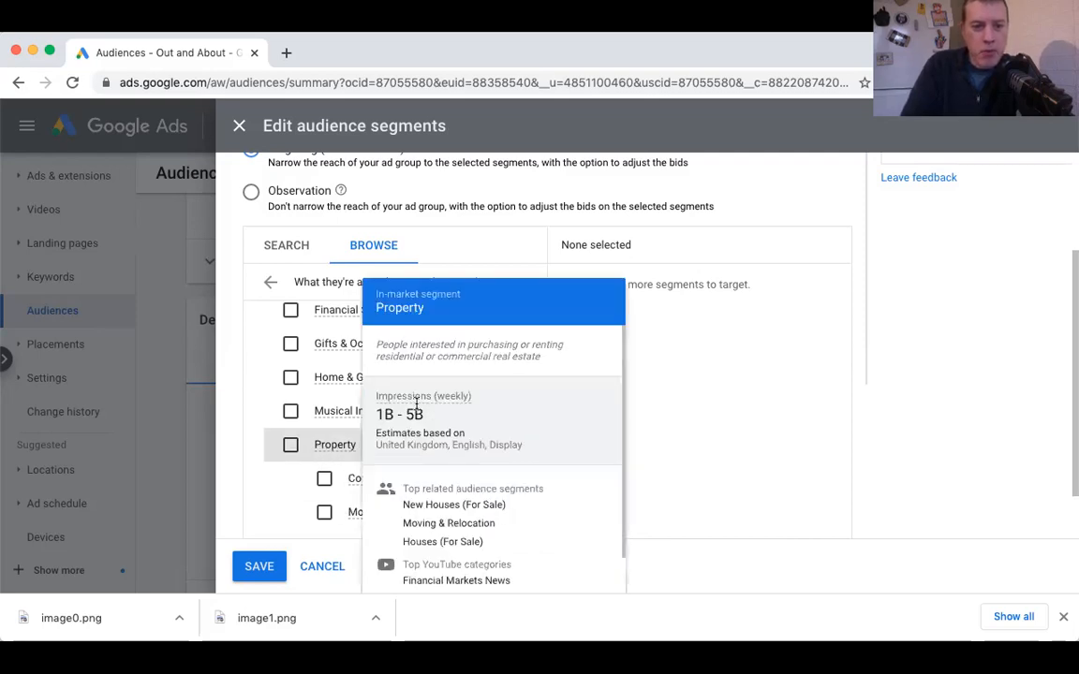
{"action": "mouse_move", "coordinate": [419, 367]}
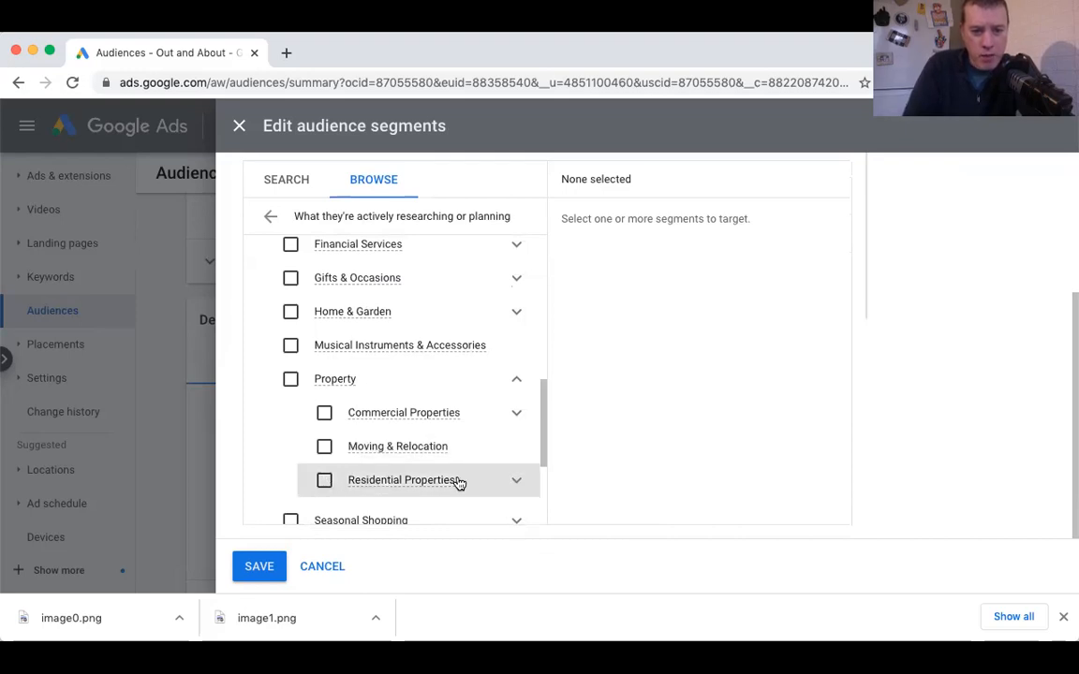
{"action": "mouse_move", "coordinate": [409, 480]}
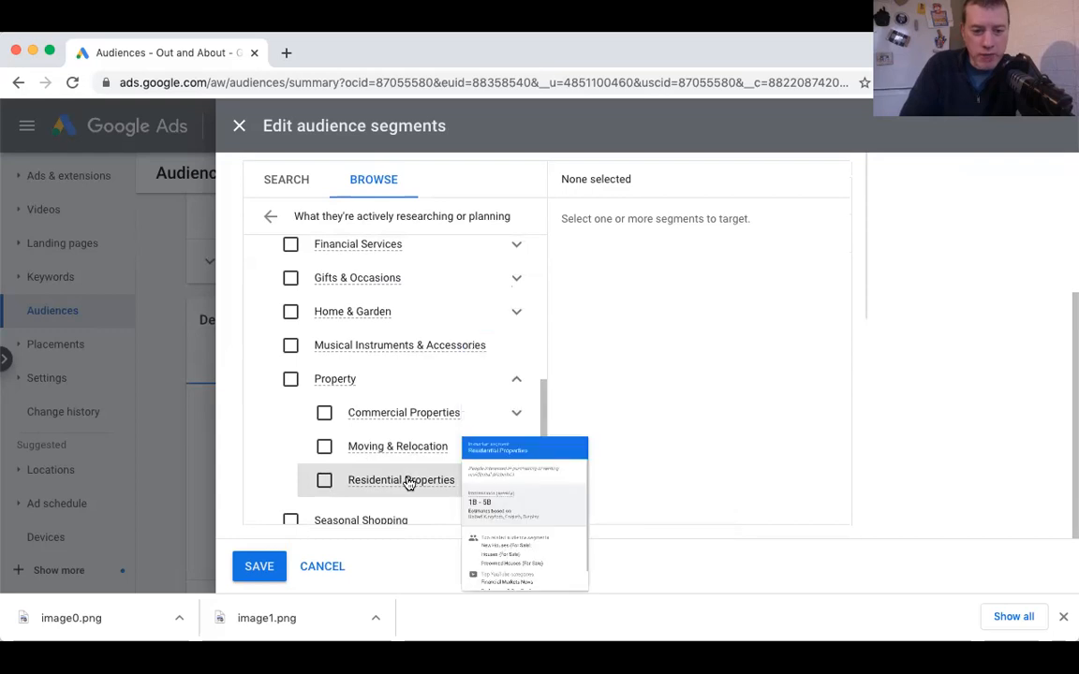
{"action": "mouse_move", "coordinate": [516, 480]}
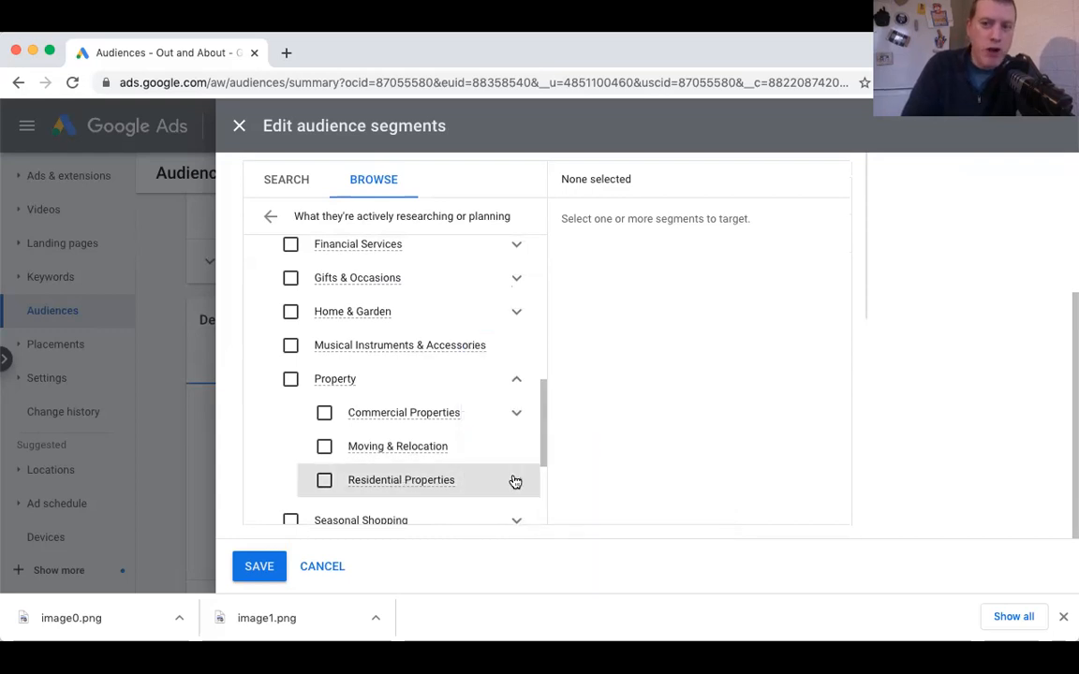
Expand Residential Properties under Property to reveal For Rent and For Sale.
{"action": "left_click", "coordinate": [517, 479]}
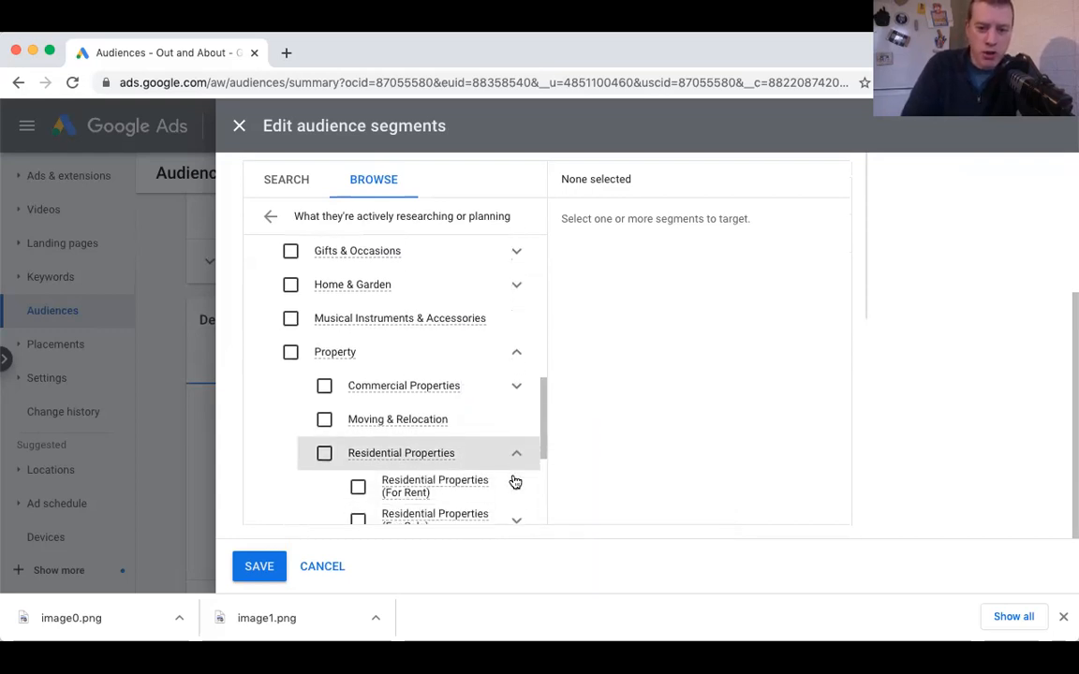
{"action": "scroll", "scroll_direction": "down", "scroll_amount": 3}
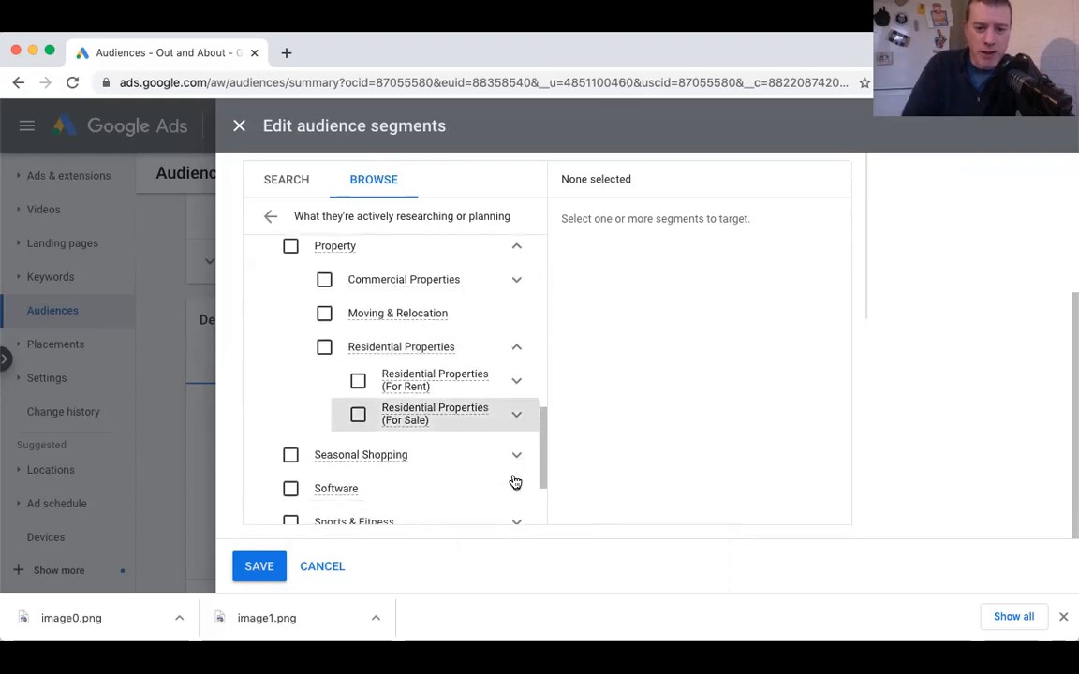
{"action": "mouse_move", "coordinate": [515, 483]}
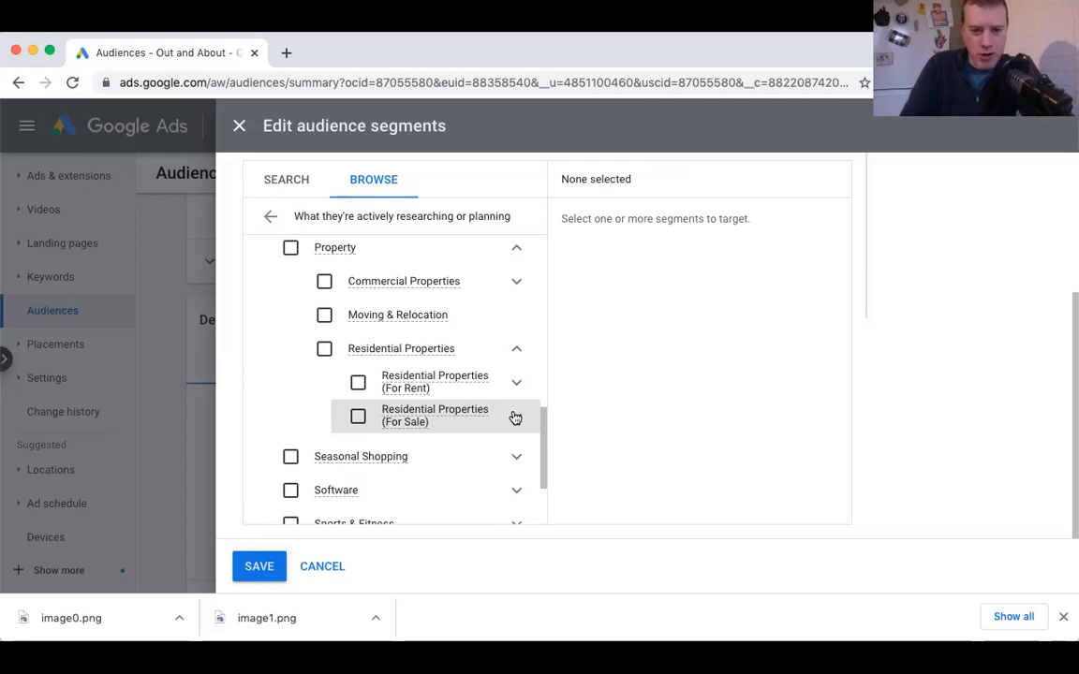
{"action": "mouse_move", "coordinate": [517, 420]}
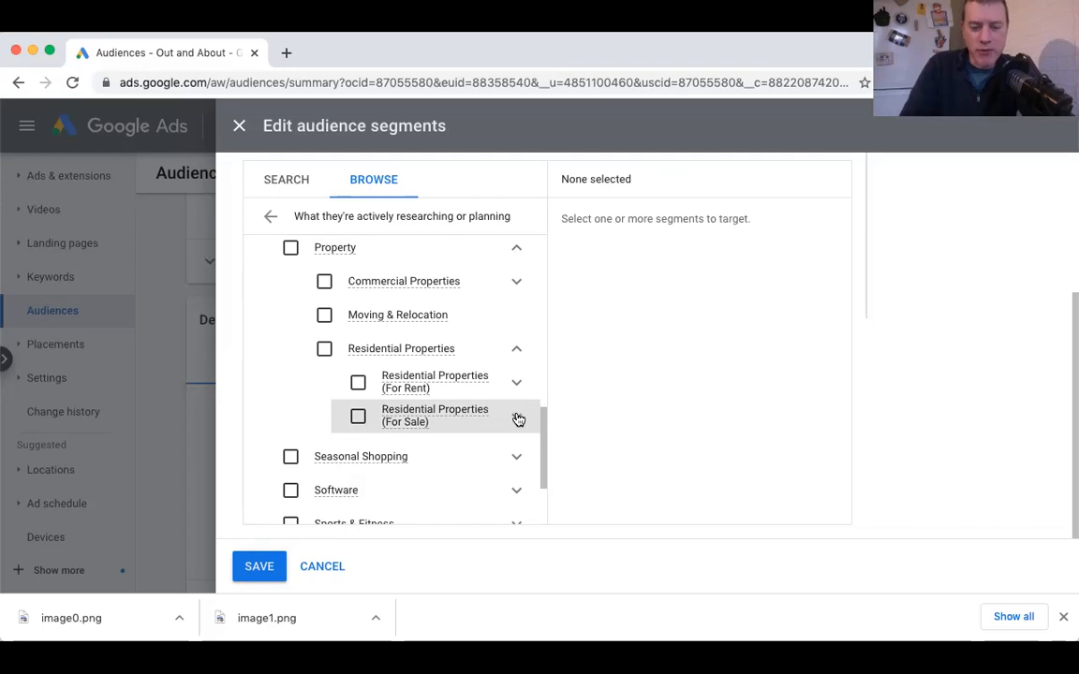
Expand the For Sale and For Rent residential groups to show Apartments and Houses.
{"action": "left_click", "coordinate": [516, 415]}
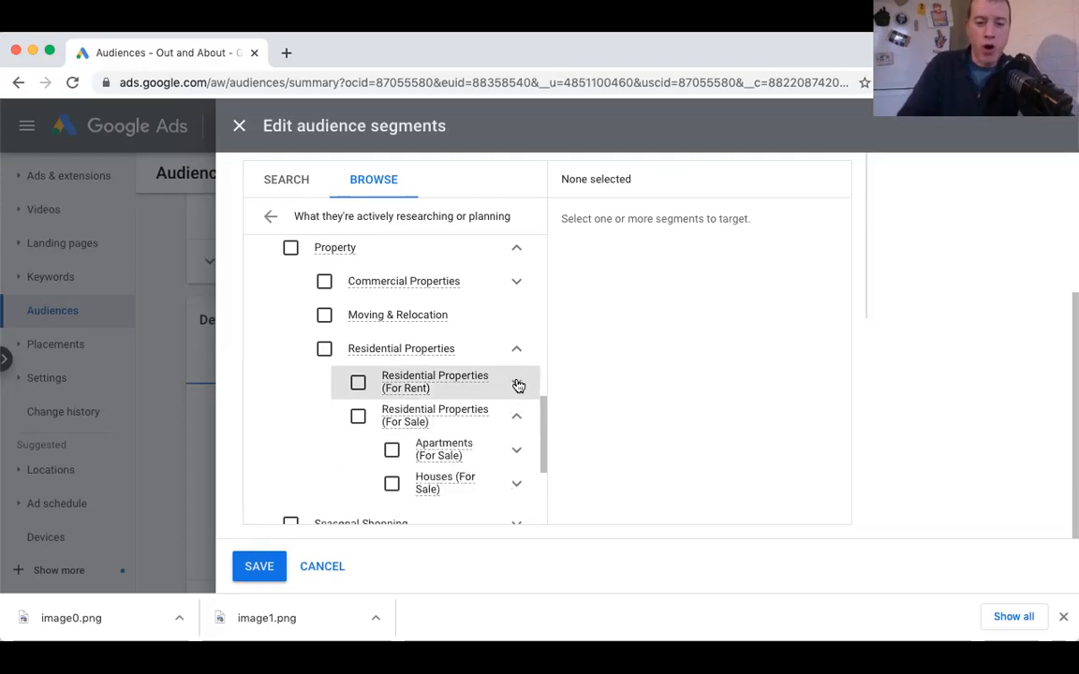
{"action": "left_click", "coordinate": [517, 382]}
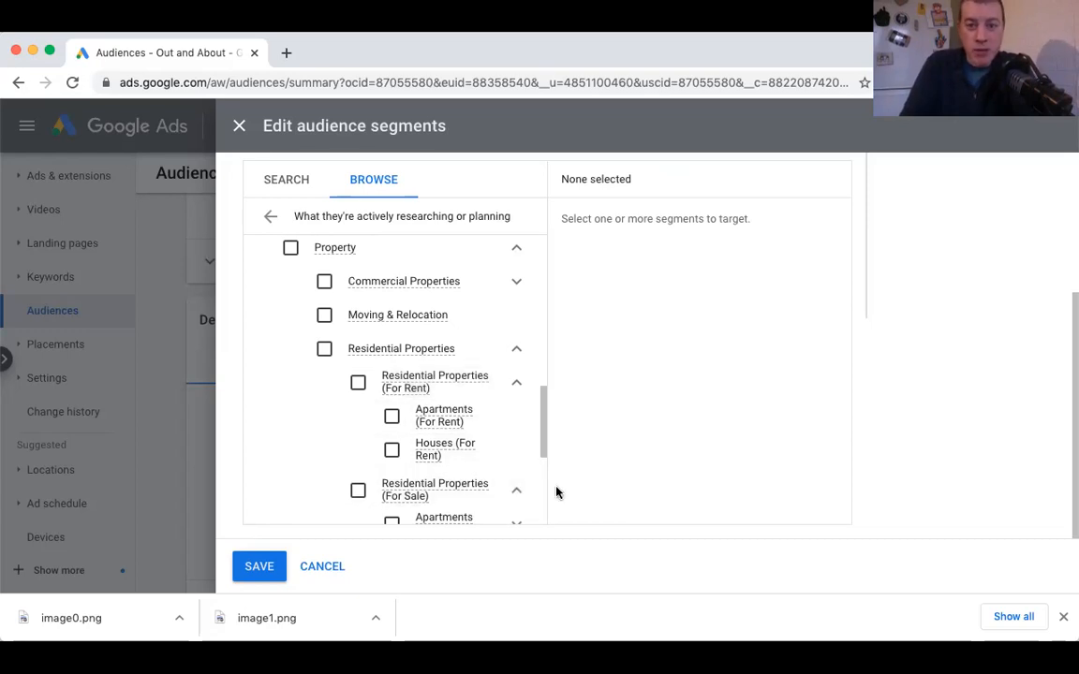
{"action": "mouse_move", "coordinate": [446, 450]}
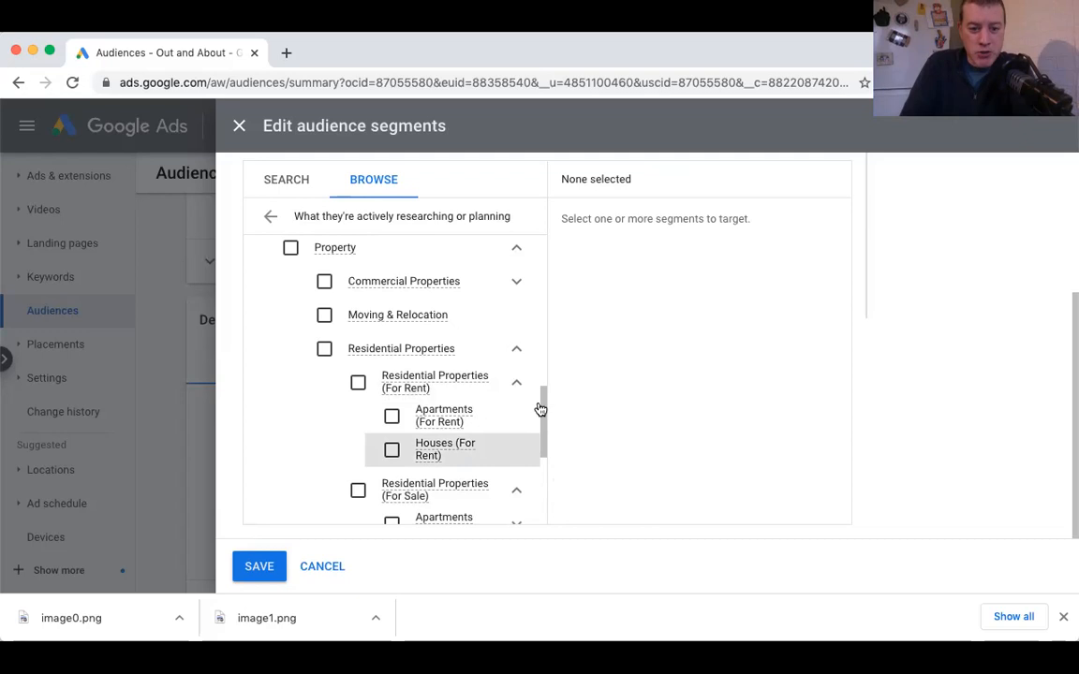
{"action": "mouse_move", "coordinate": [547, 397]}
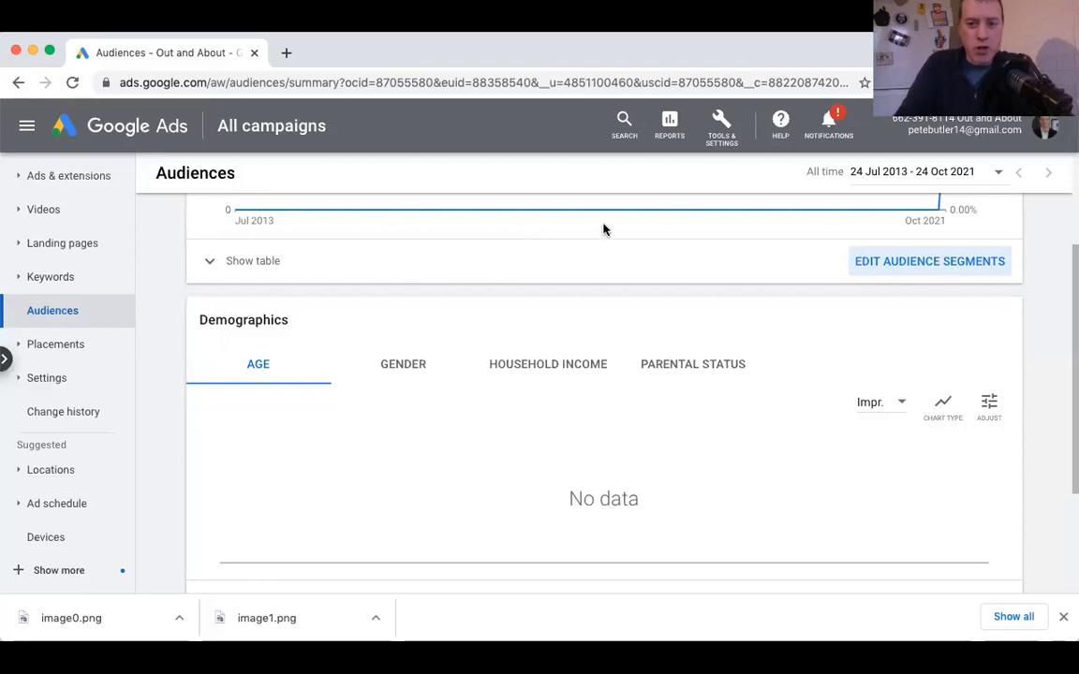
{"action": "mouse_move", "coordinate": [815, 199]}
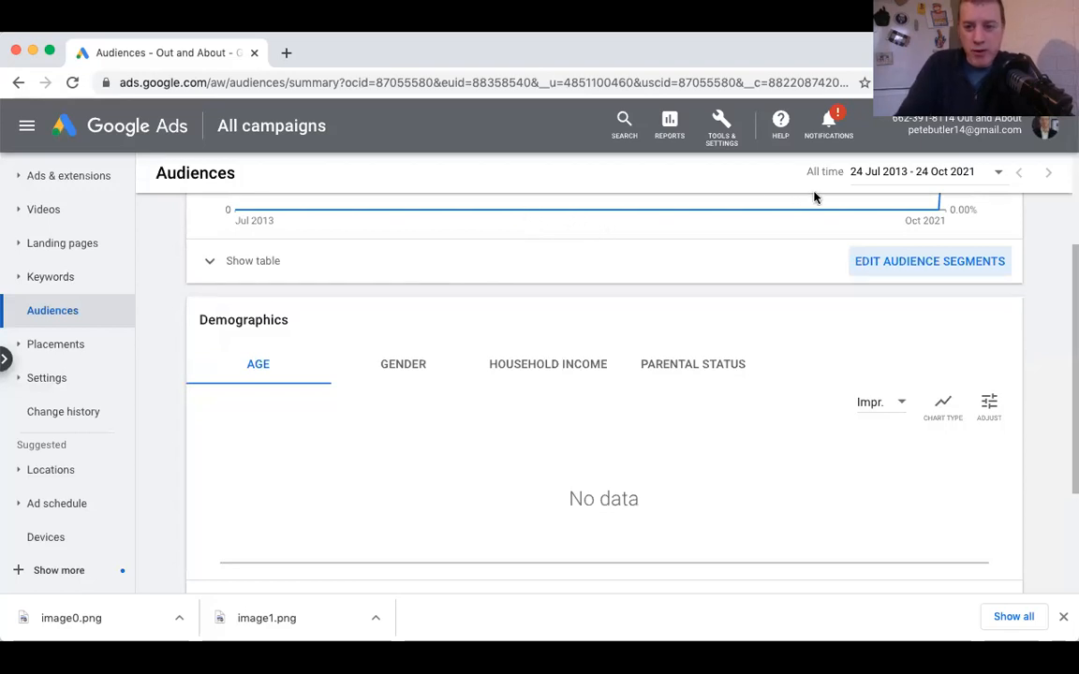